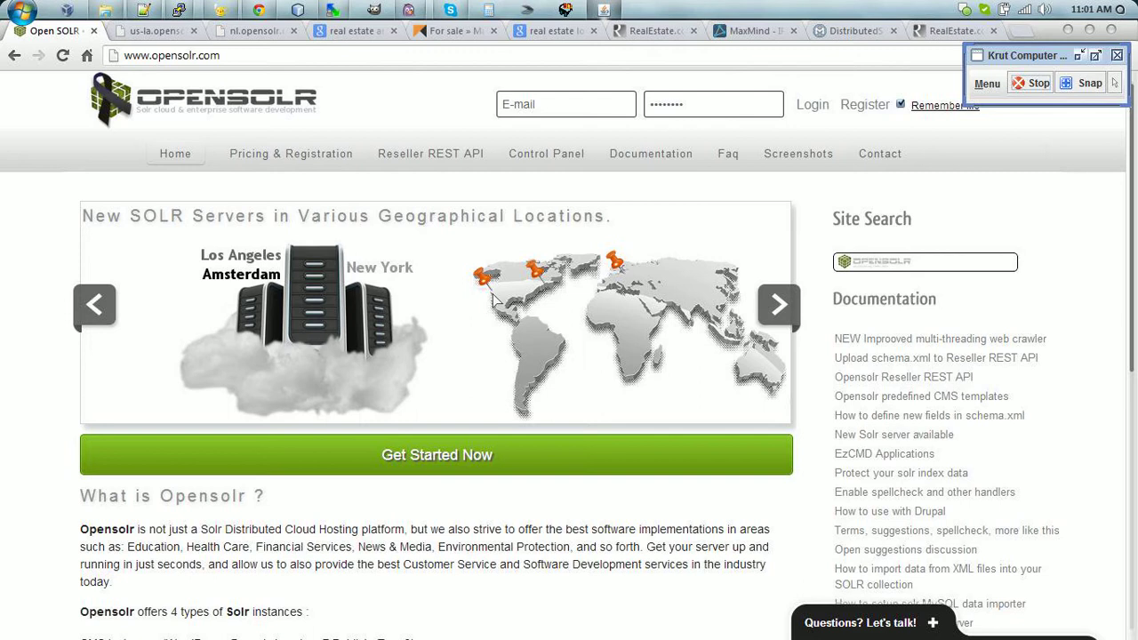
pyautogui.moveTo(509, 296)
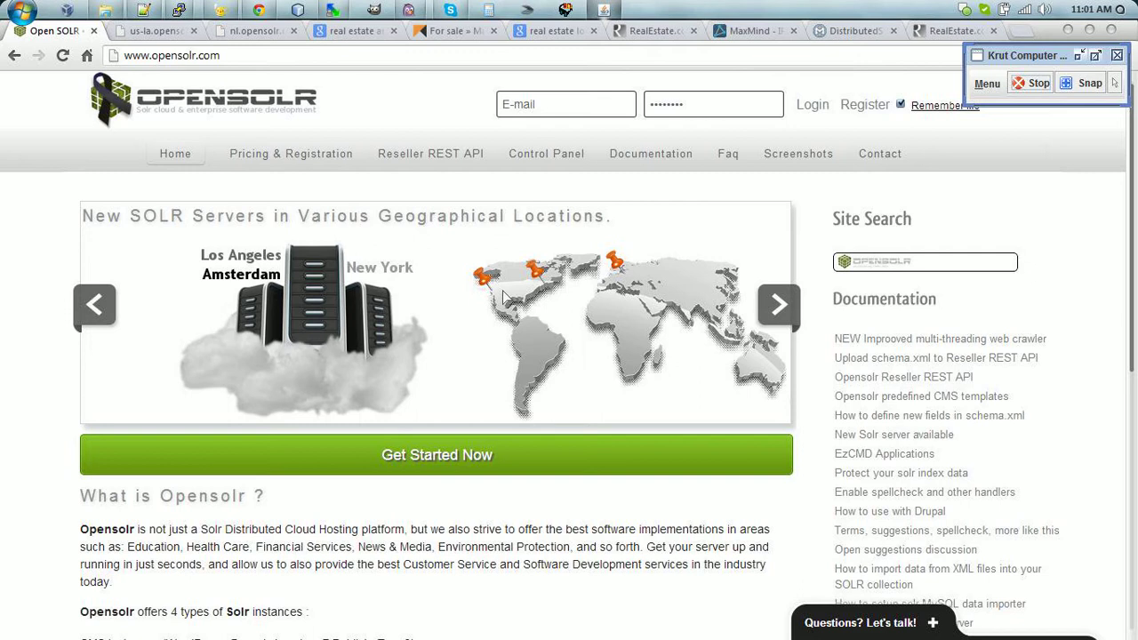
# Log in to Opensolr using the saved e-mail credentials
pyautogui.click(565, 104)
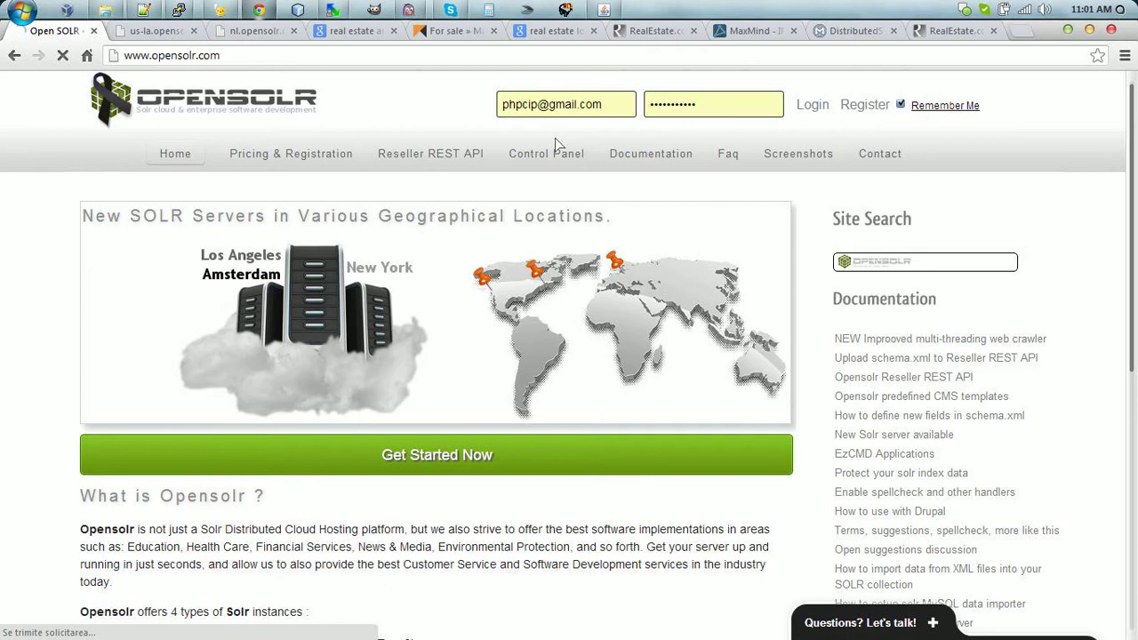
pyautogui.click(813, 104)
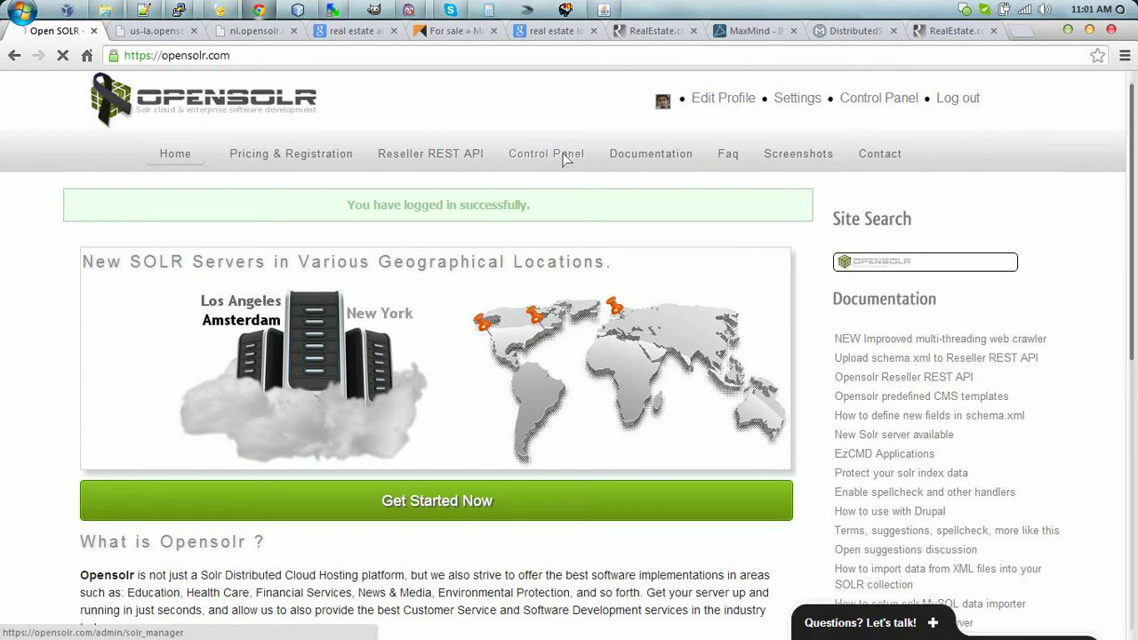
# Open the Control Panel and the realestate_amsterdam Collection Tools
pyautogui.click(545, 153)
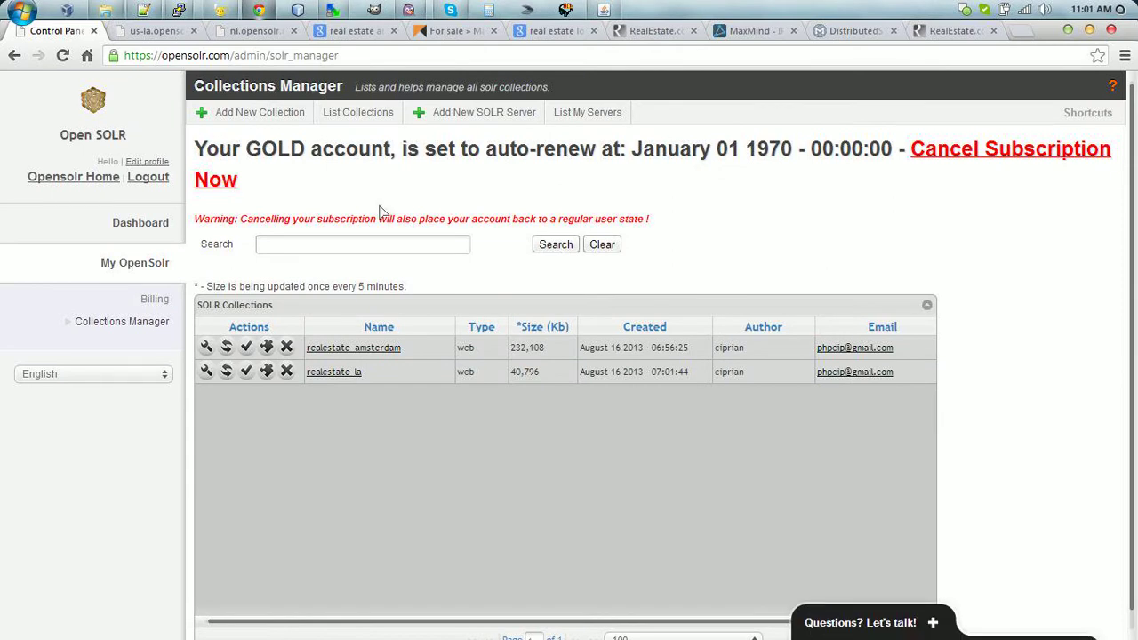
pyautogui.moveTo(357, 372)
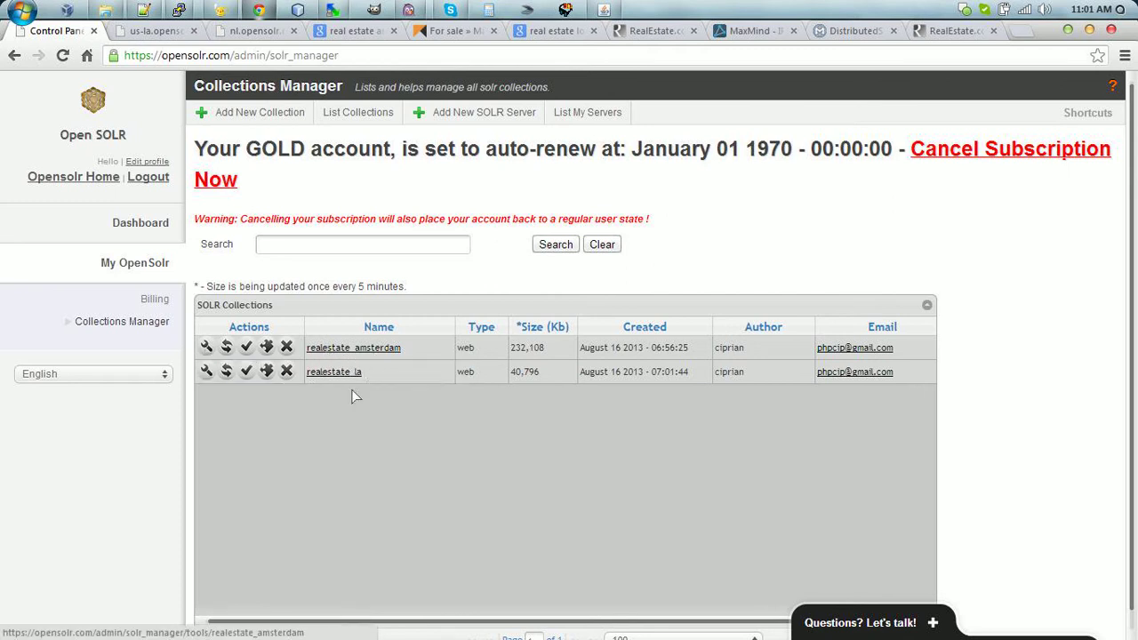
pyautogui.moveTo(205, 346)
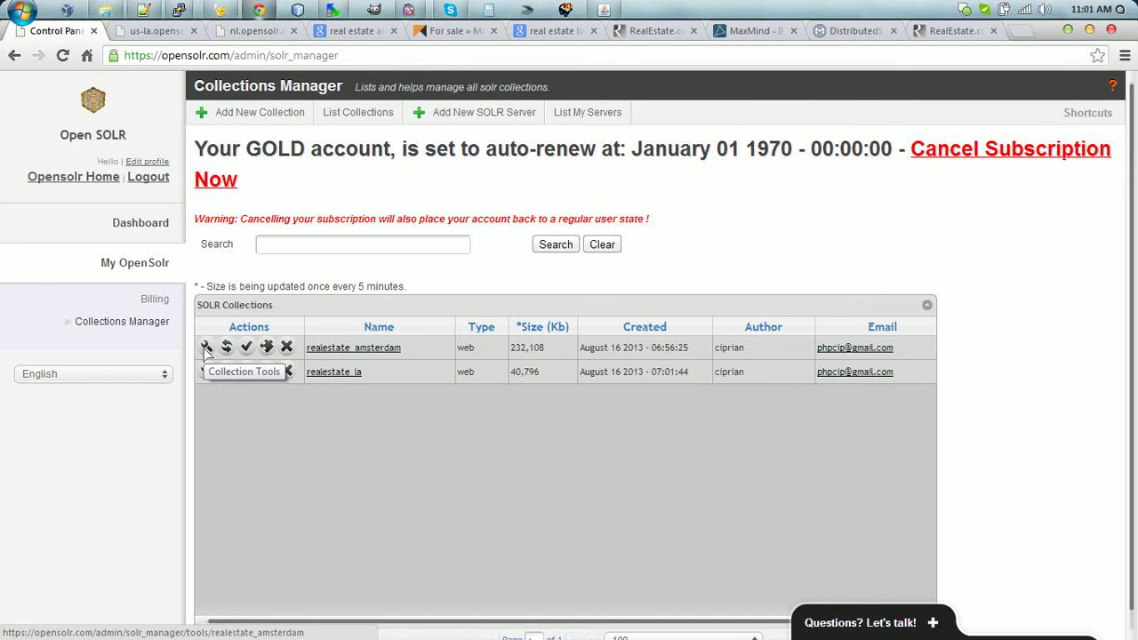
pyautogui.click(206, 348)
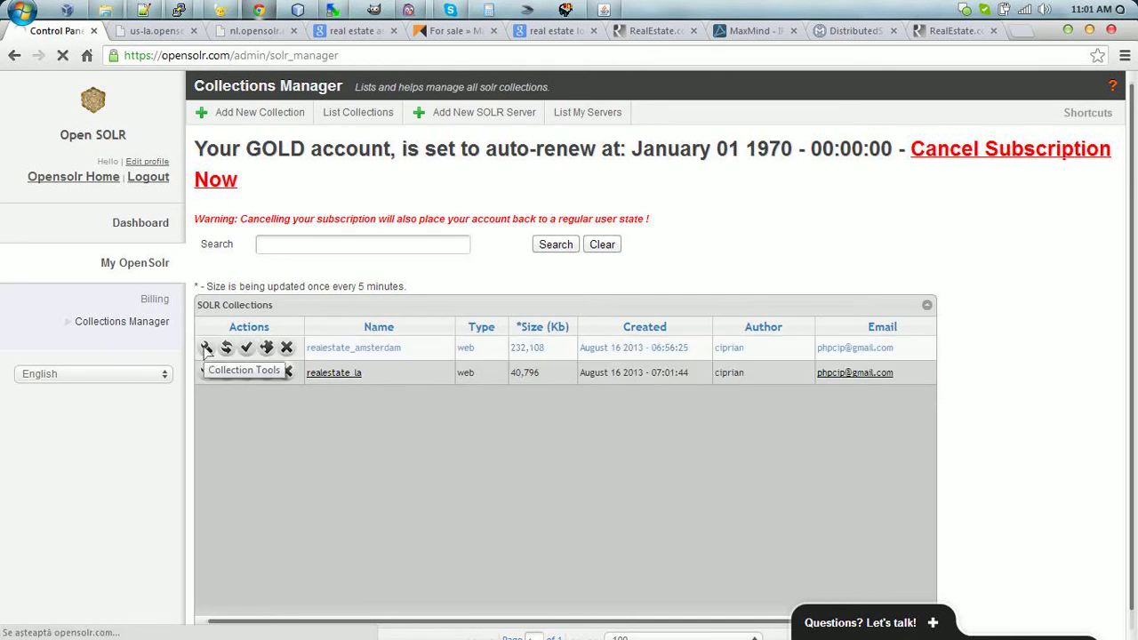
# Open realestate_amsterdam's options and view its Access IPs, currently open to all
pyautogui.click(205, 348)
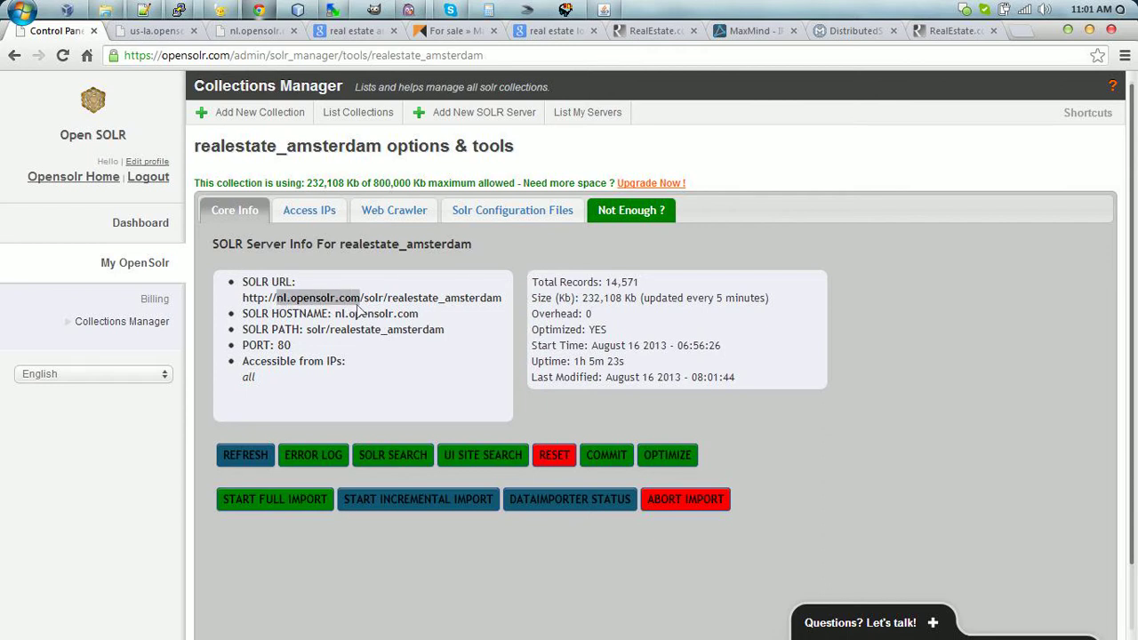
pyautogui.moveTo(324, 333)
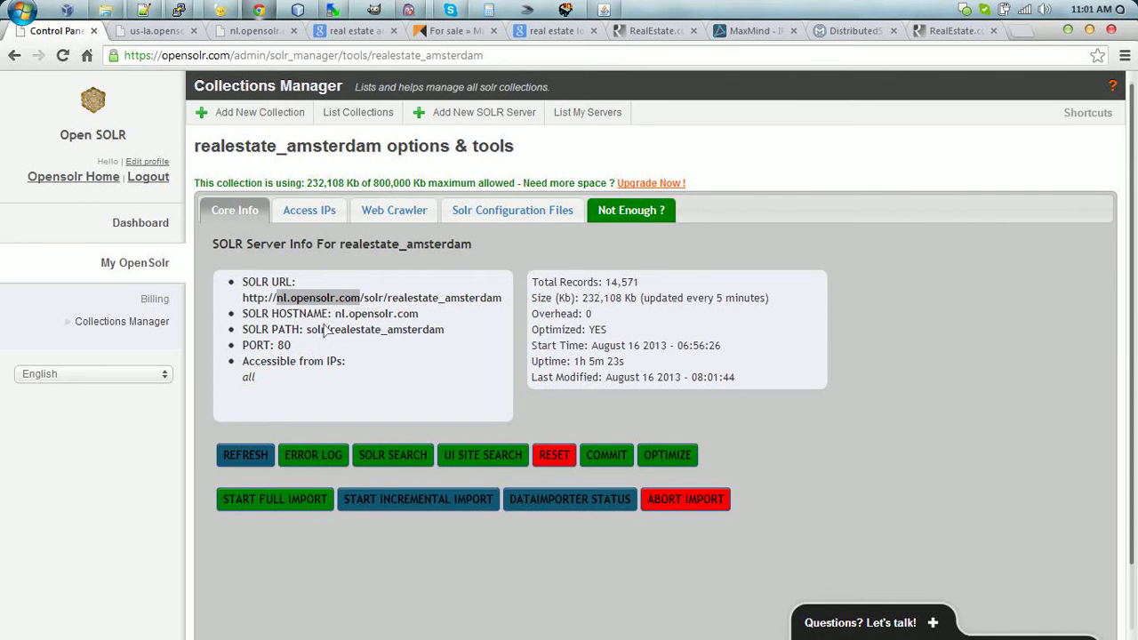
pyautogui.click(308, 210)
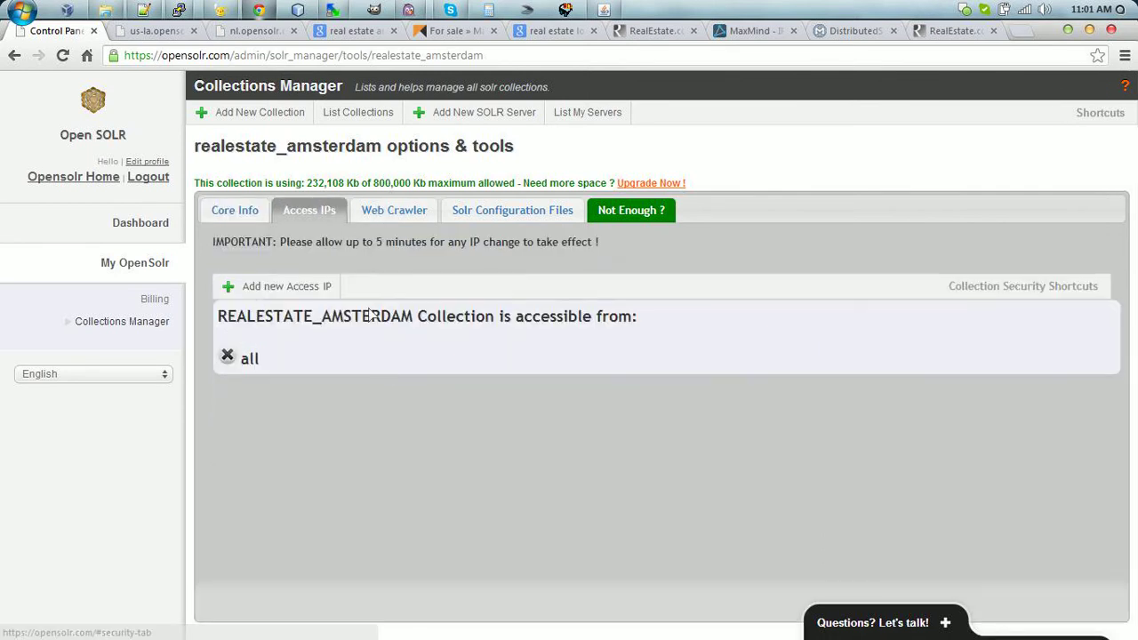
pyautogui.moveTo(273, 305)
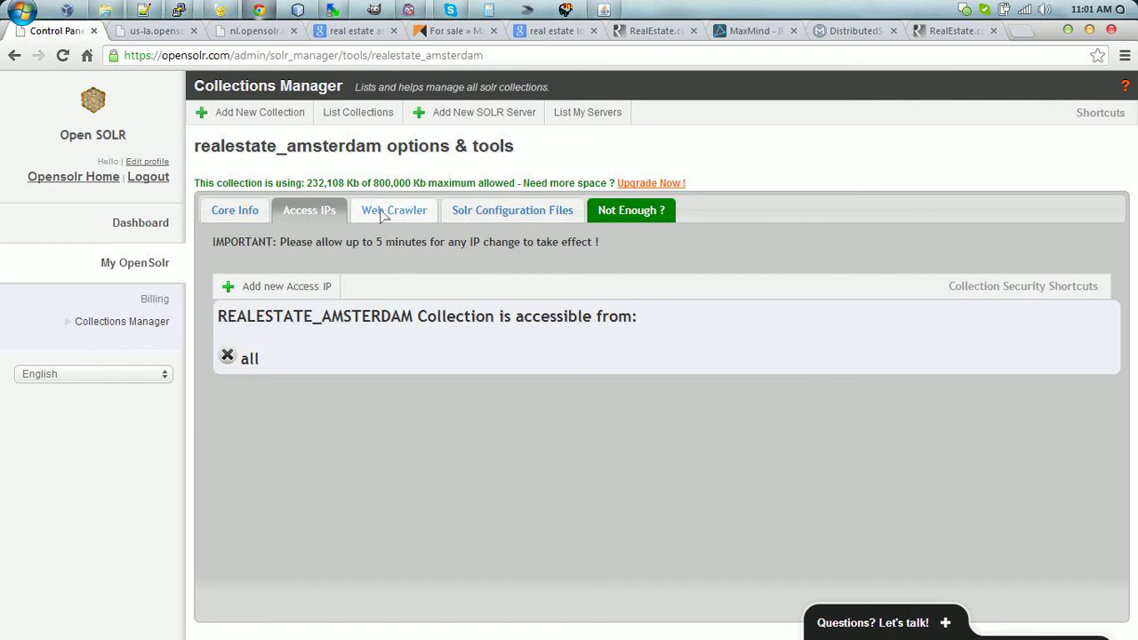
# Open realestate_amsterdam's Web Crawler tab, the Add new URL form, and Setup Crawler
pyautogui.click(394, 210)
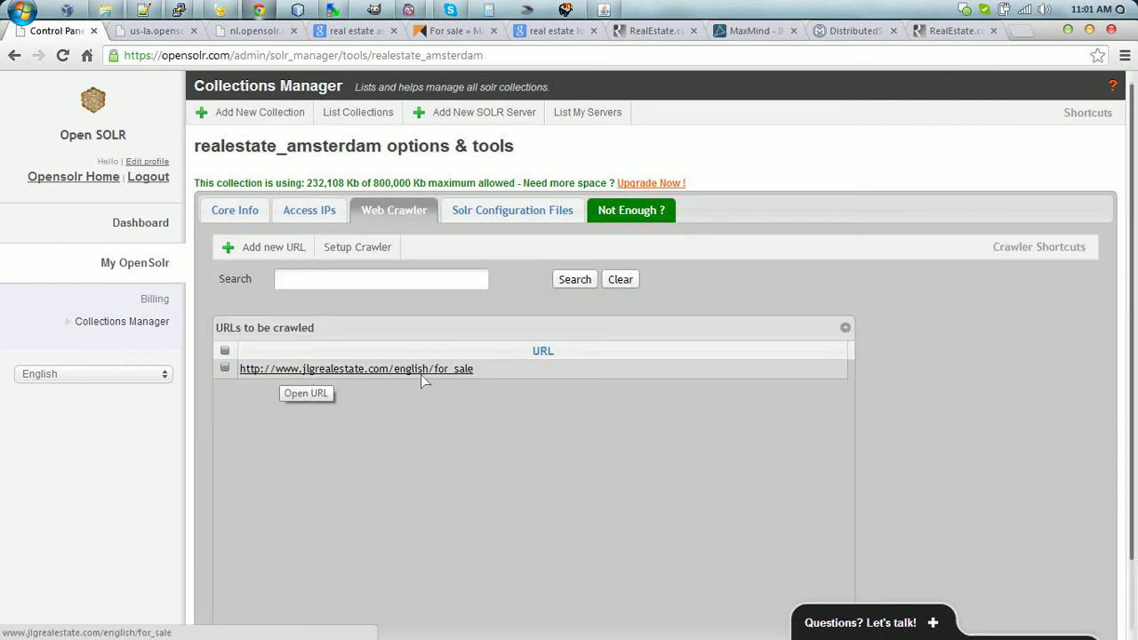
pyautogui.click(273, 247)
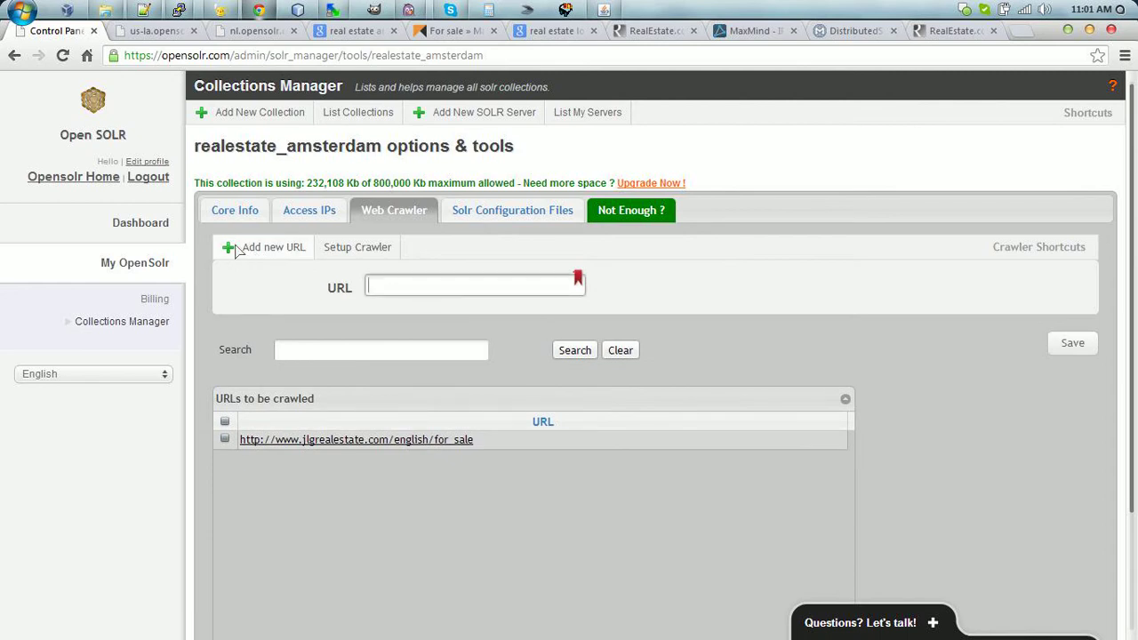
pyautogui.click(358, 247)
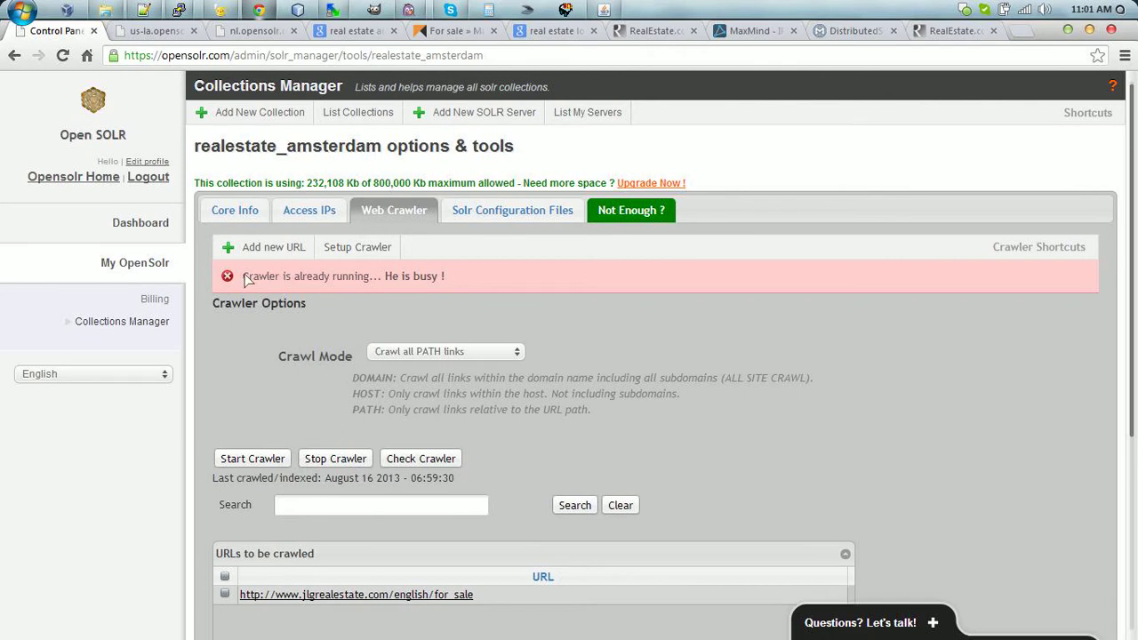
pyautogui.moveTo(447, 365)
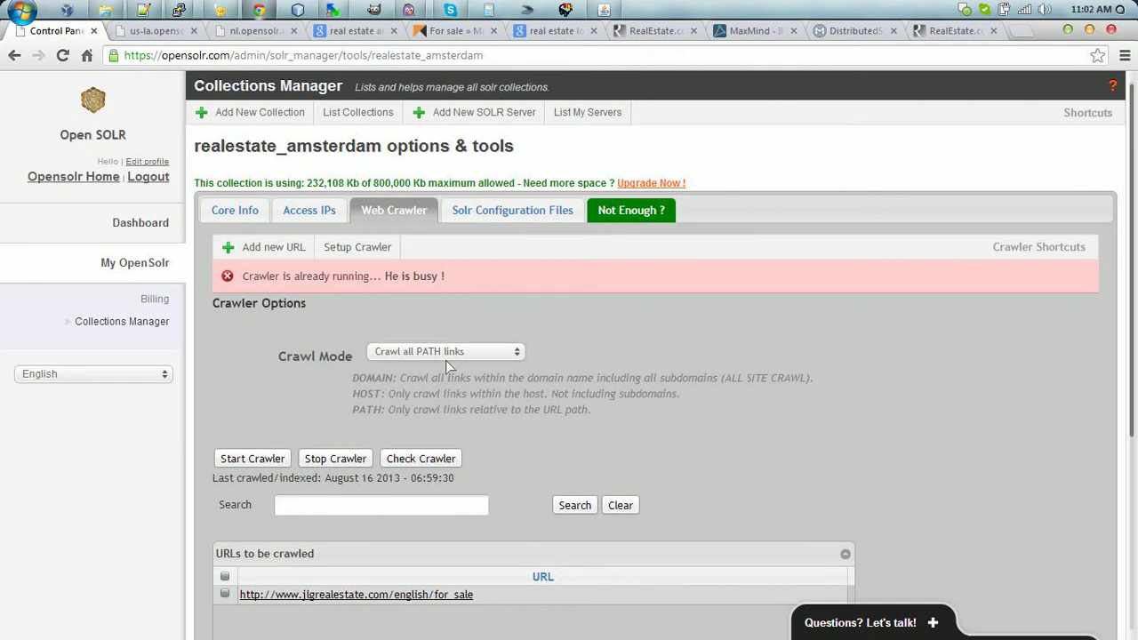
pyautogui.moveTo(517, 428)
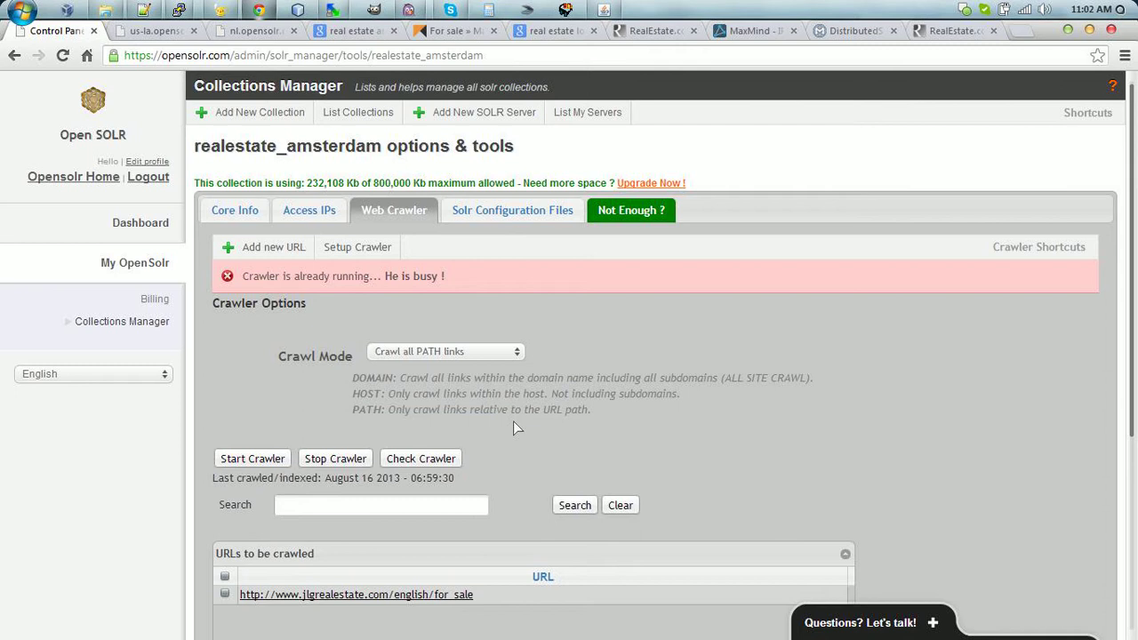
pyautogui.moveTo(234, 223)
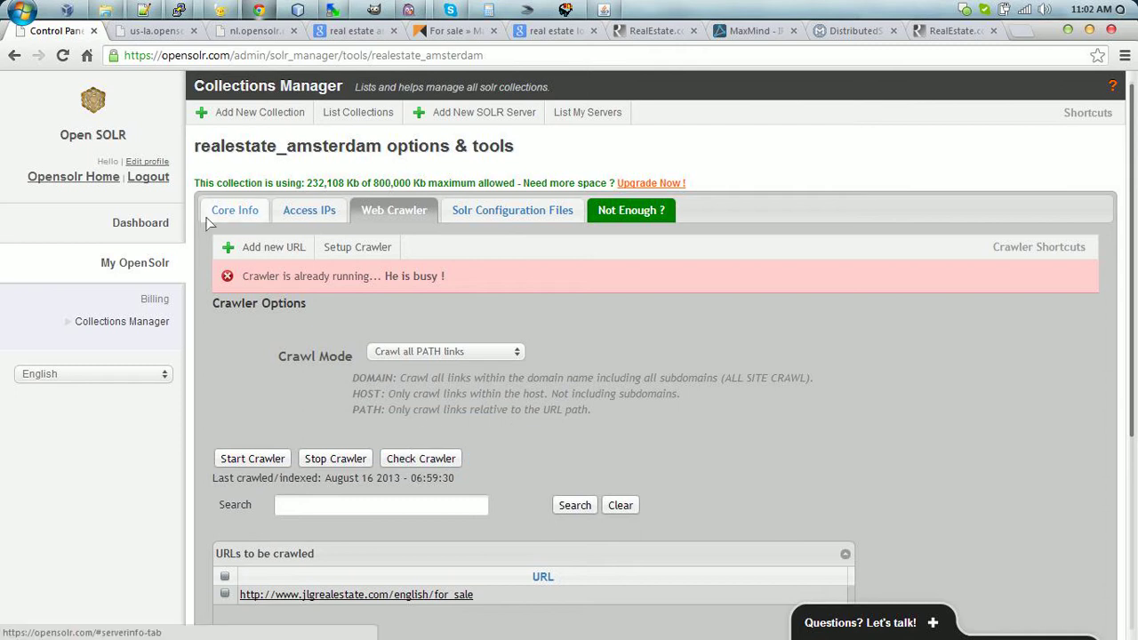
# View realestate_amsterdam's Core Info with its nl.opensolr.com URL and 14,571 records
pyautogui.click(234, 210)
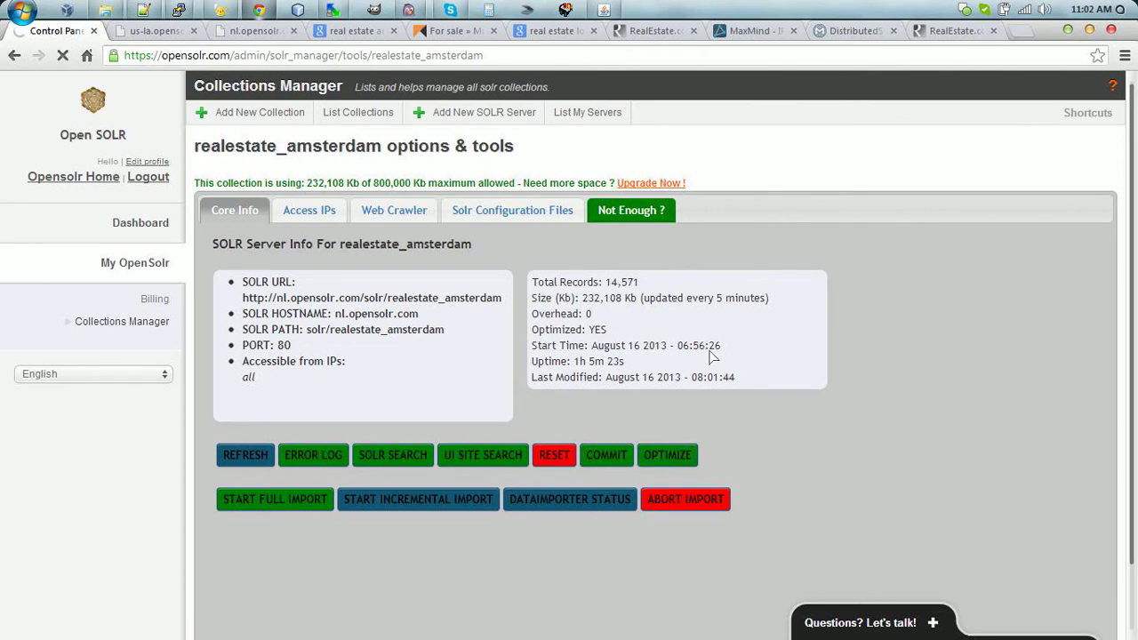
pyautogui.moveTo(270, 313)
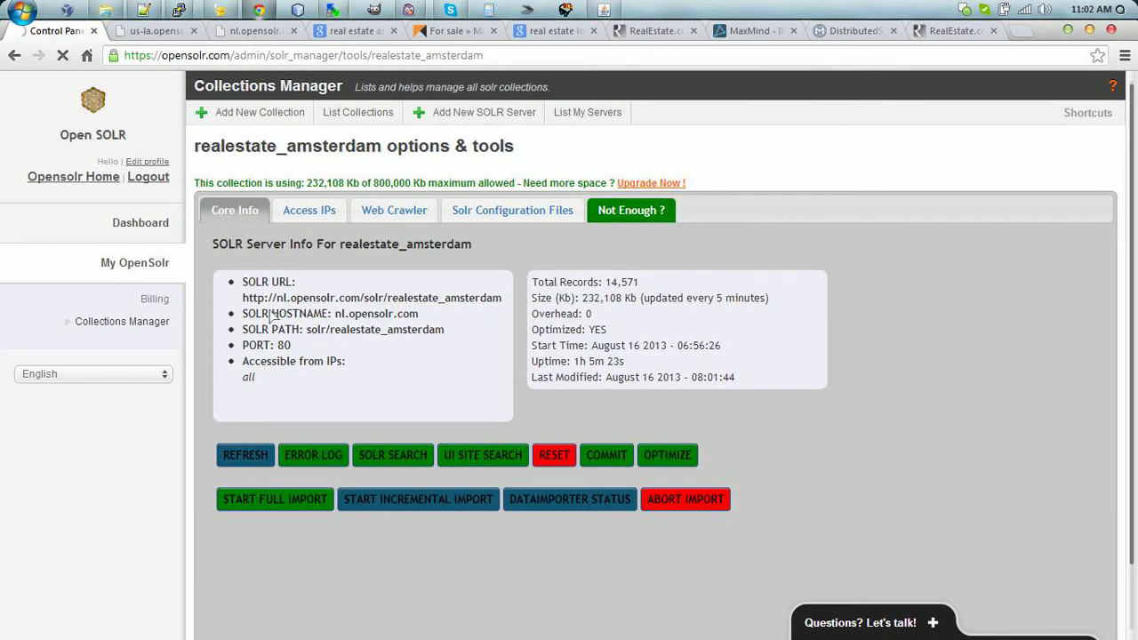
pyautogui.moveTo(355, 298)
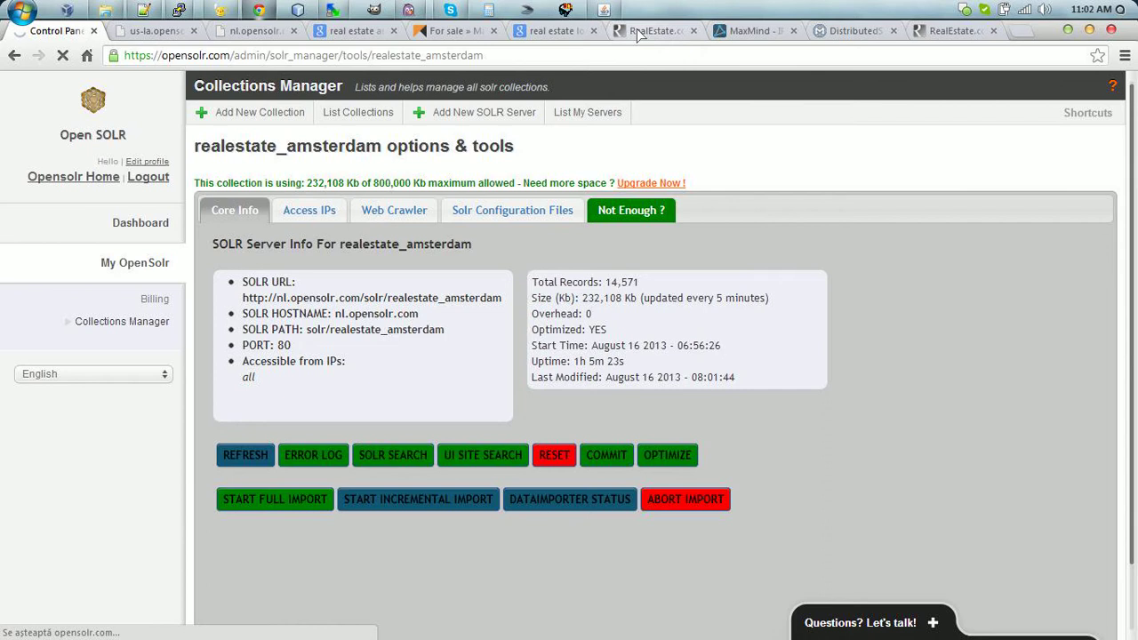
# Switch to the RealEstate.com tab with 4,299 Los Angeles homes for sale
pyautogui.click(655, 30)
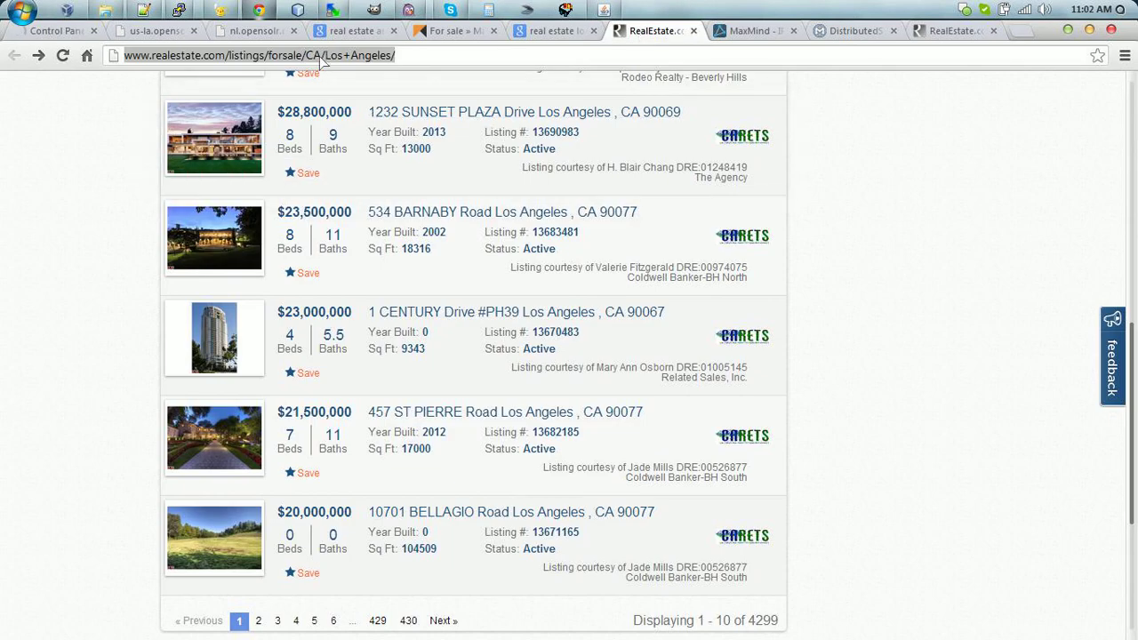
pyautogui.moveTo(78, 18)
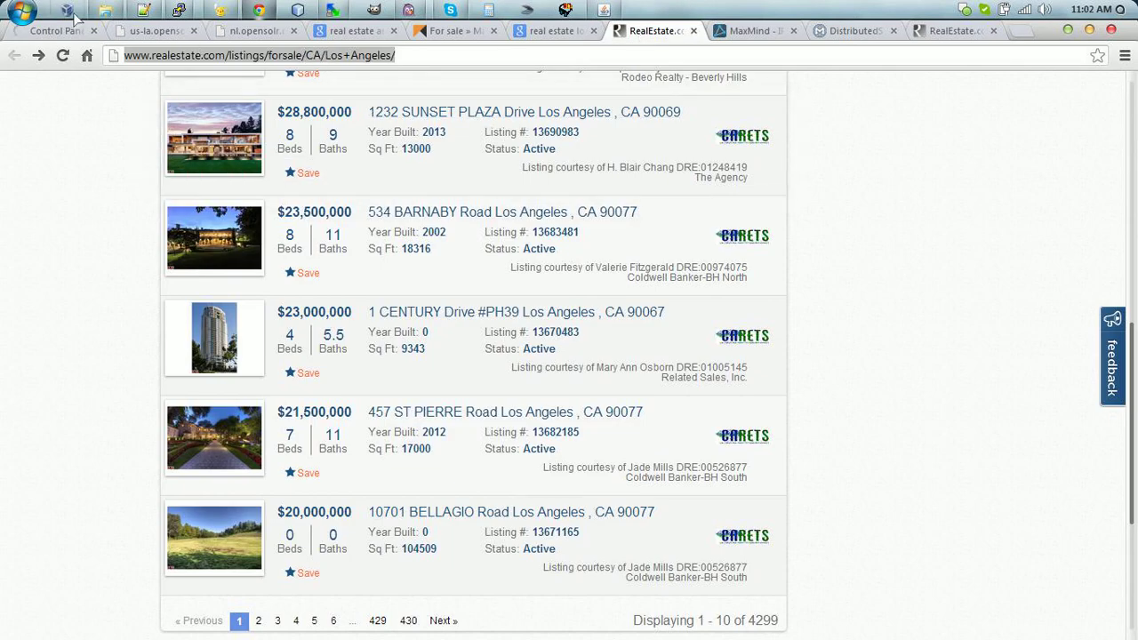
pyautogui.moveTo(57, 18)
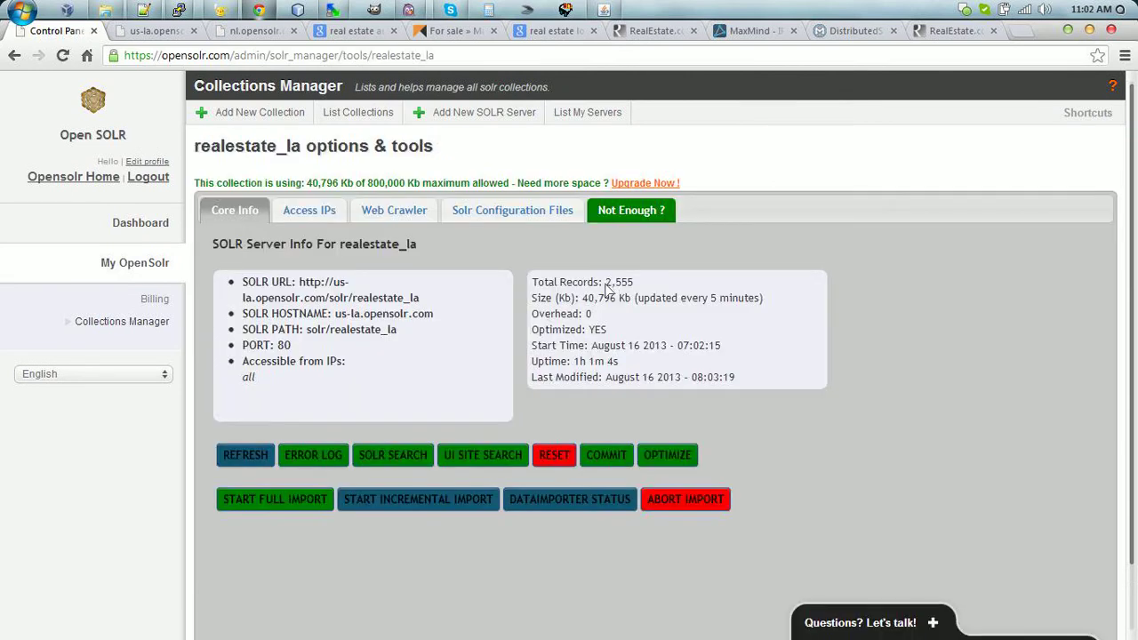
pyautogui.moveTo(400, 329)
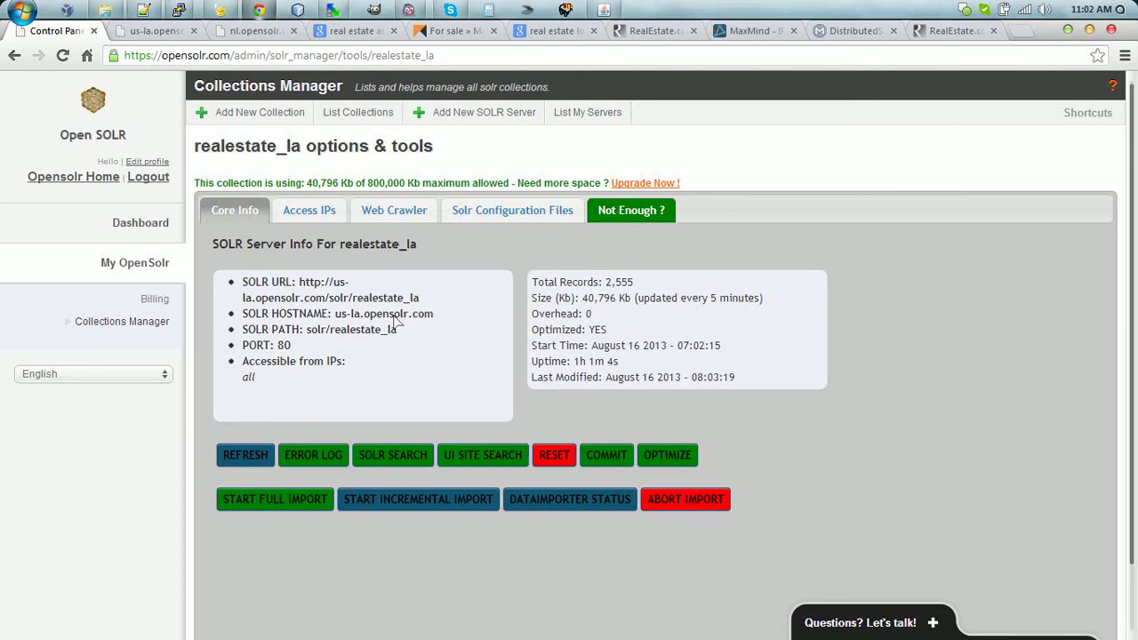
pyautogui.moveTo(673, 342)
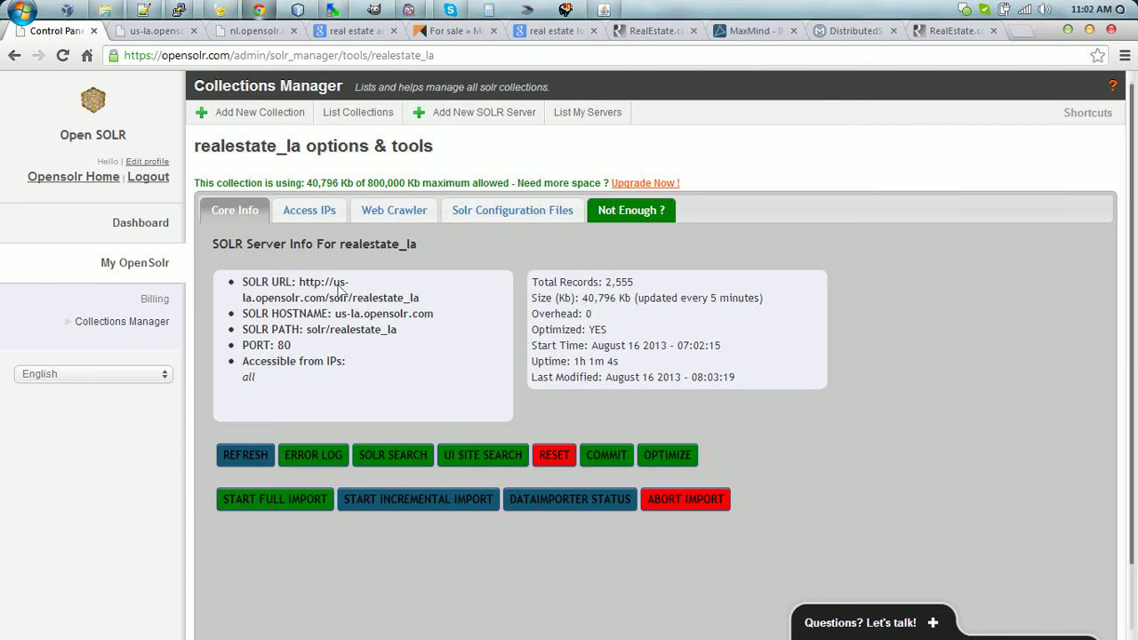
pyautogui.moveTo(332, 282)
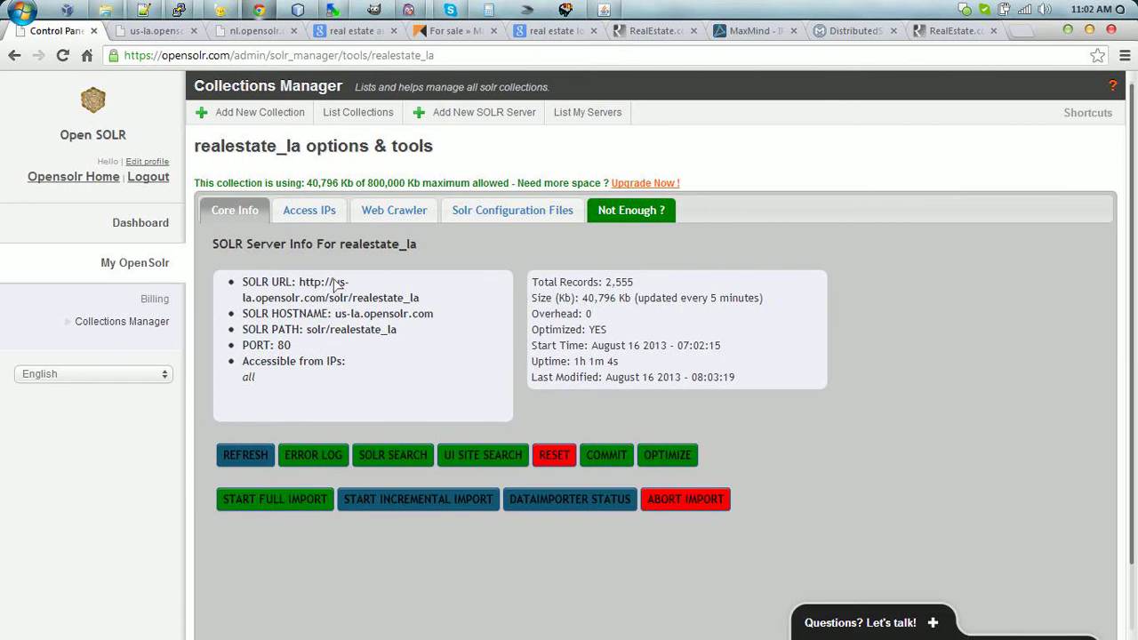
pyautogui.moveTo(271, 194)
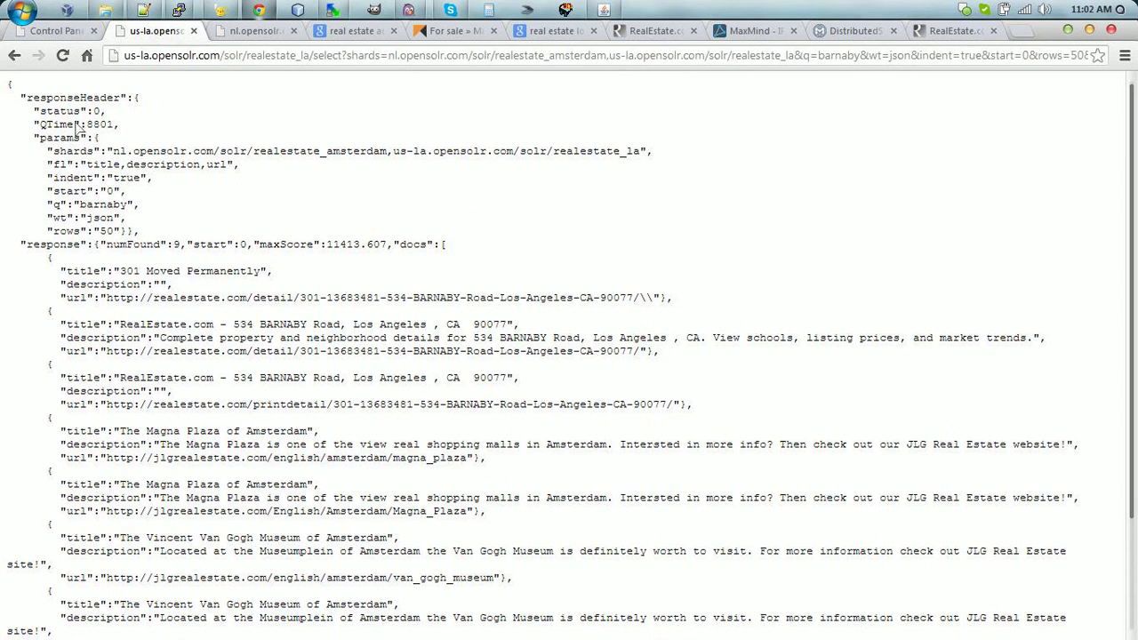
pyautogui.moveTo(870, 56)
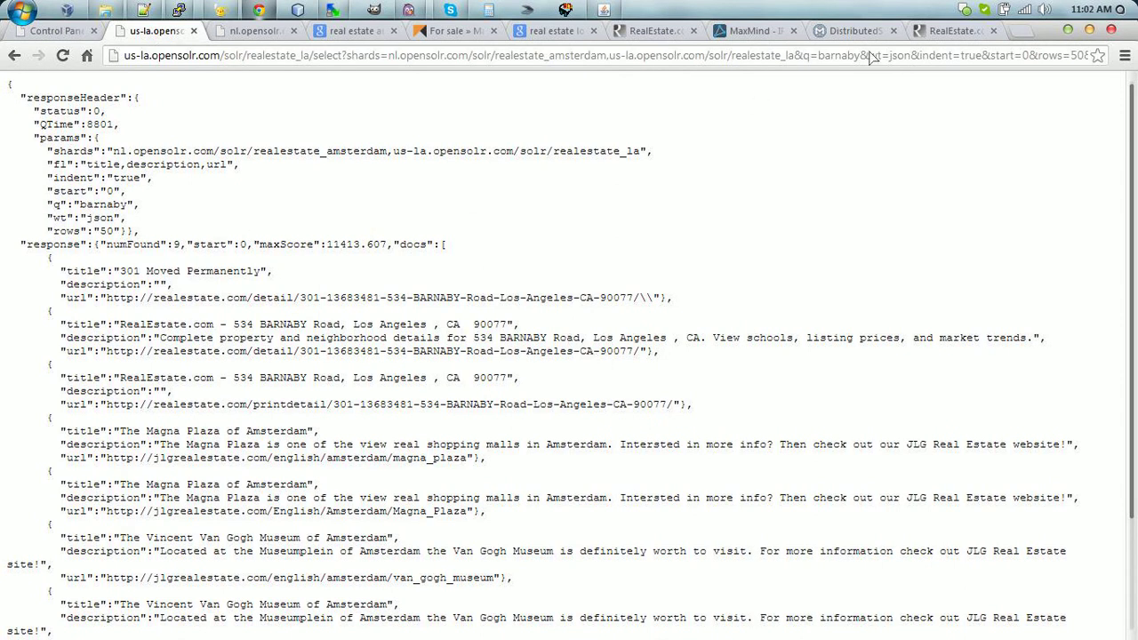
# Query realestate_amsterdam for '1750' as JSON and read the four matching rentals
pyautogui.click(258, 30)
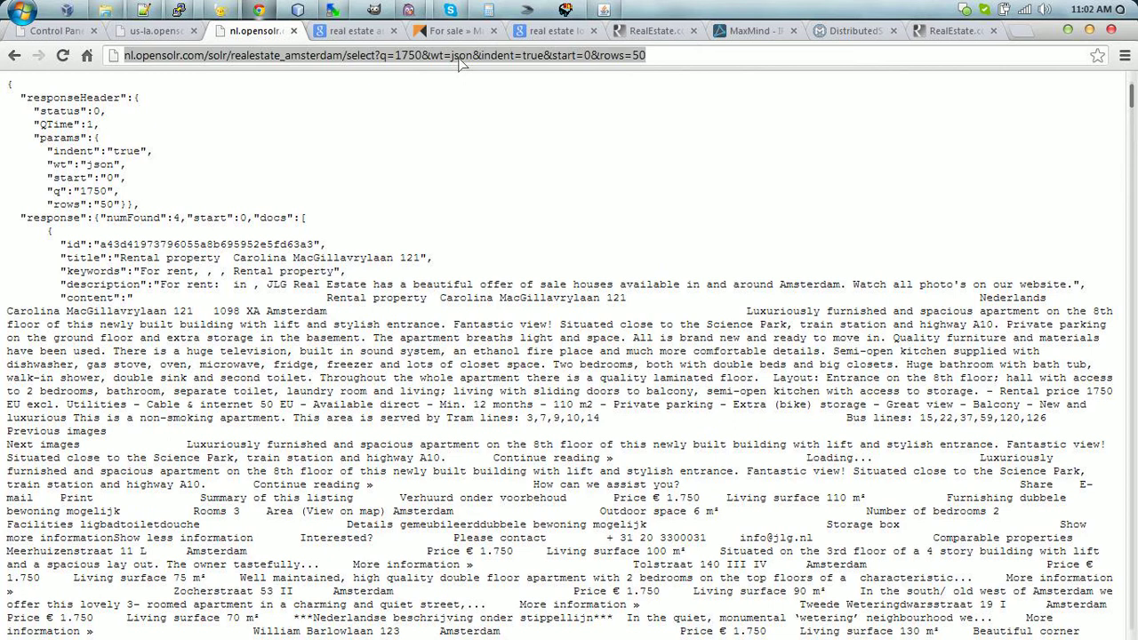
pyautogui.moveTo(236, 271)
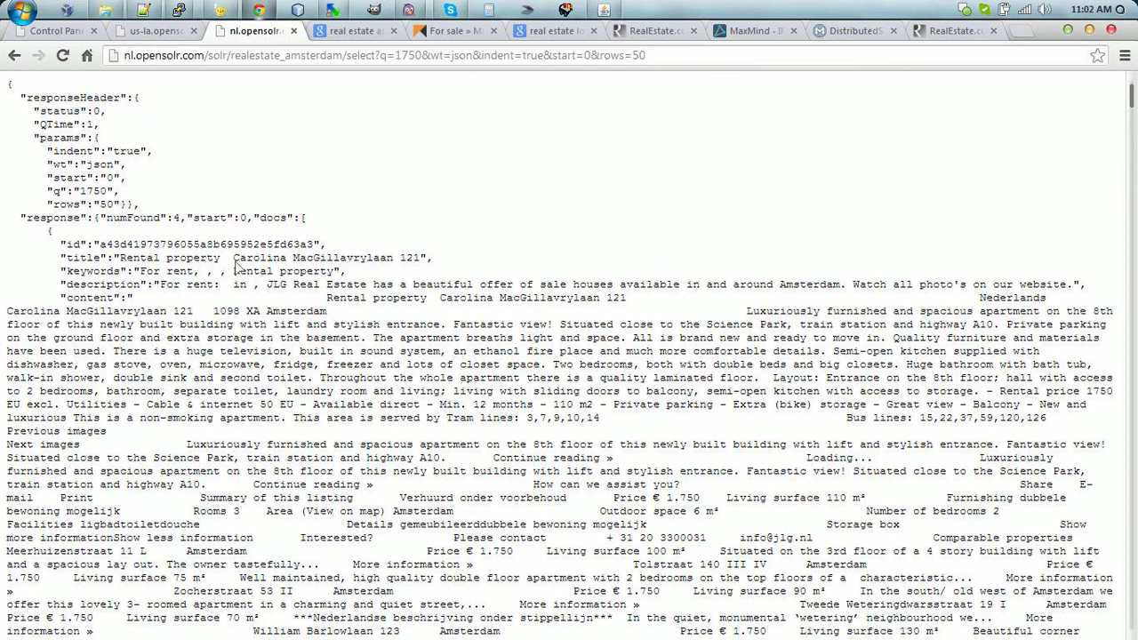
pyautogui.moveTo(70, 259)
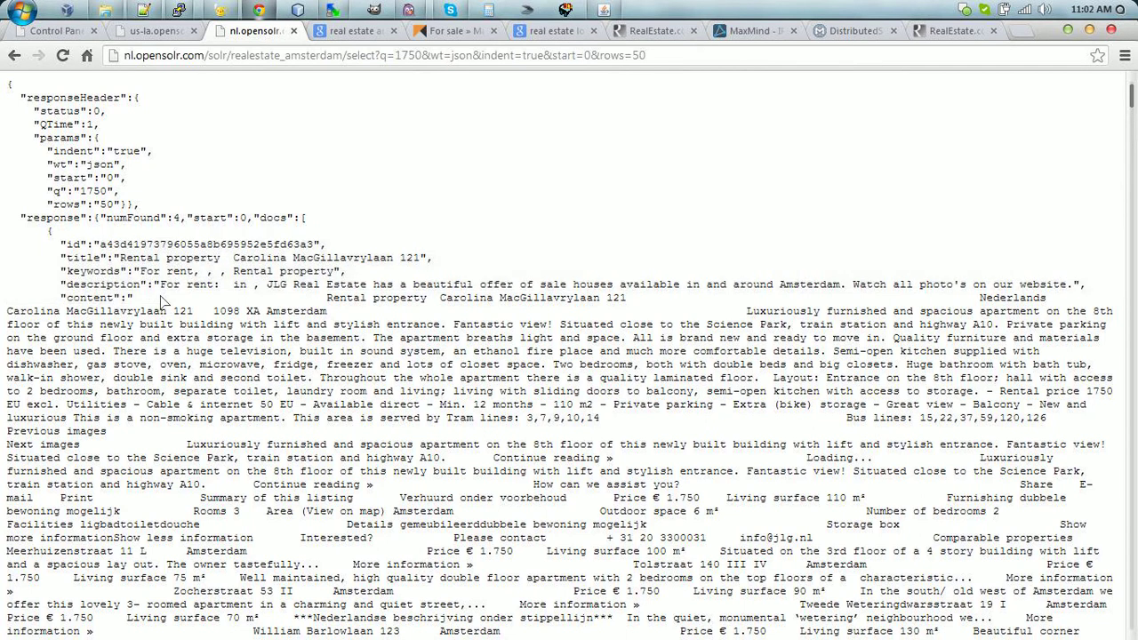
pyautogui.moveTo(176, 271)
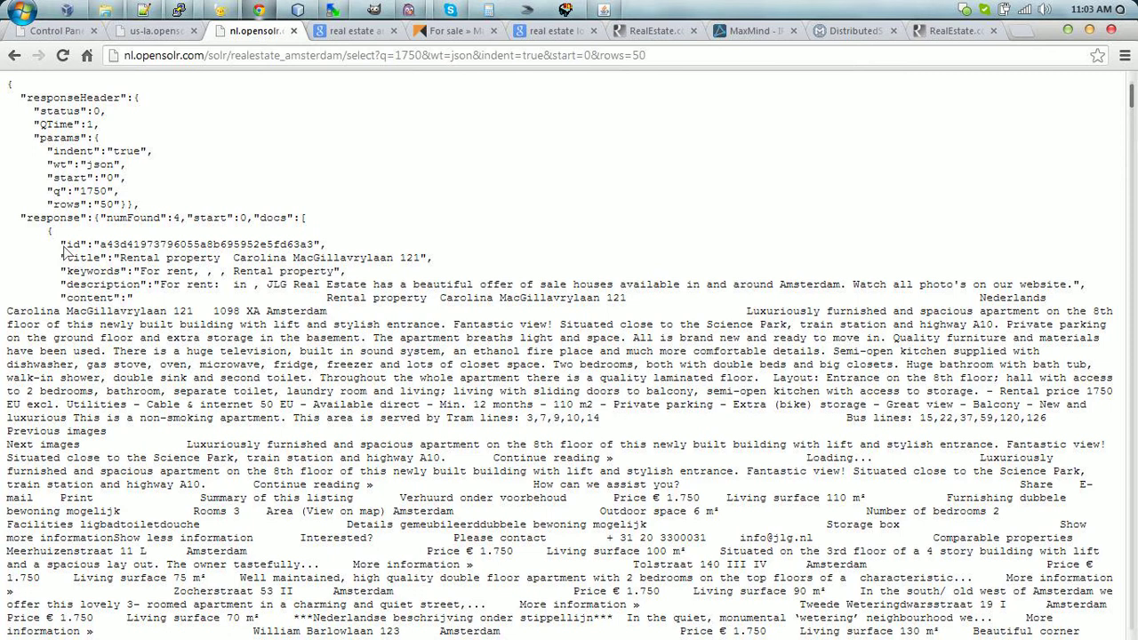
pyautogui.doubleClick(398, 55)
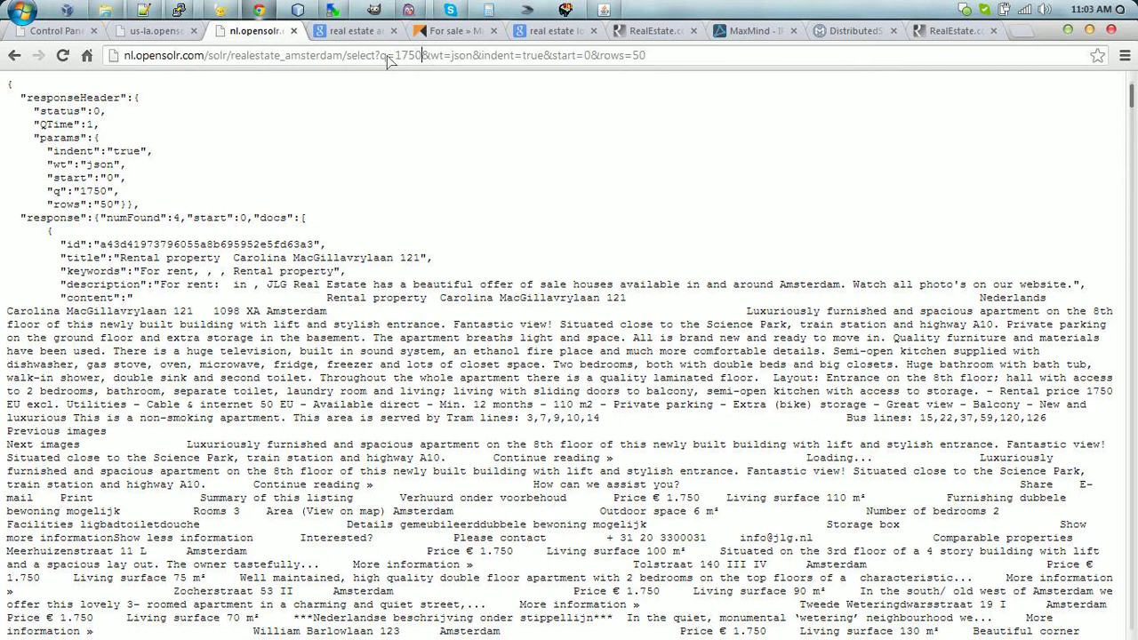
pyautogui.doubleClick(407, 54)
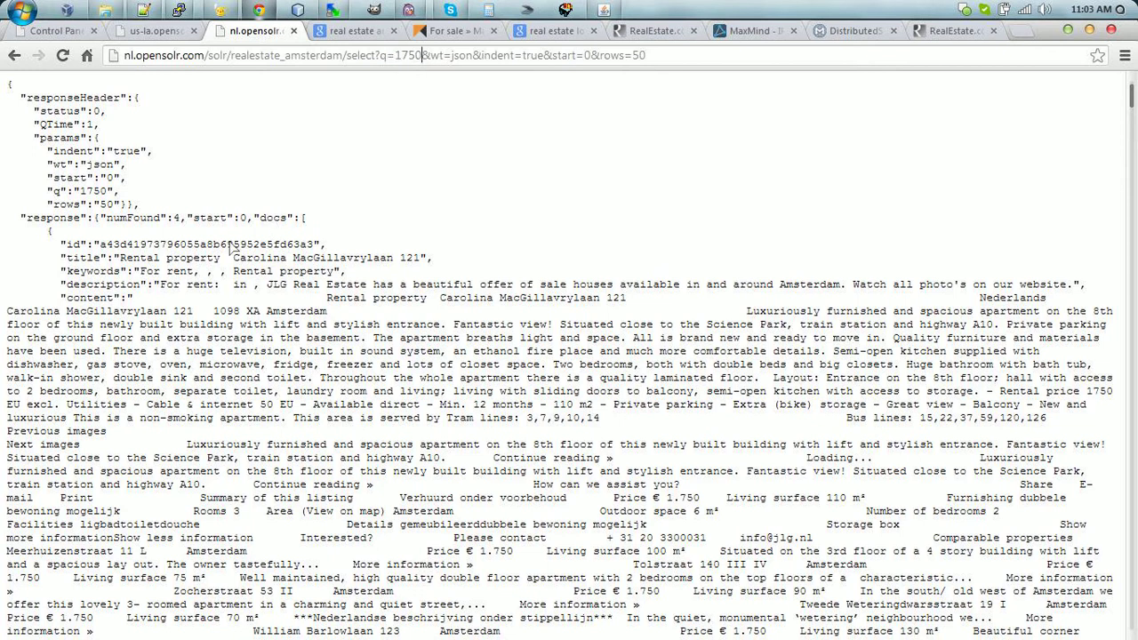
pyautogui.scroll(-3)
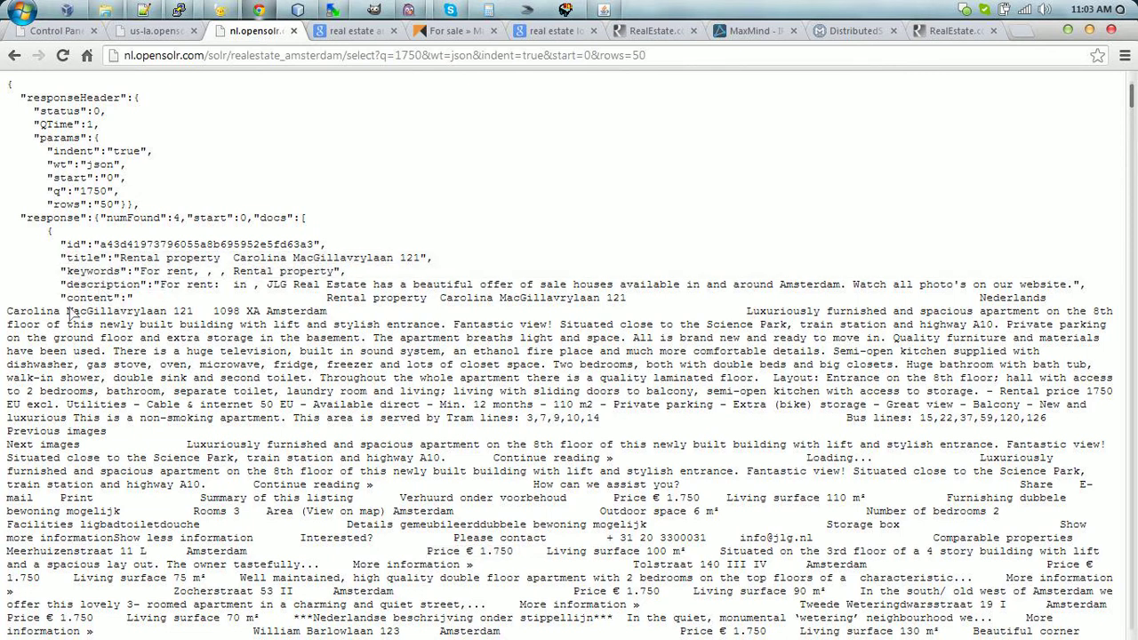
pyautogui.scroll(-3)
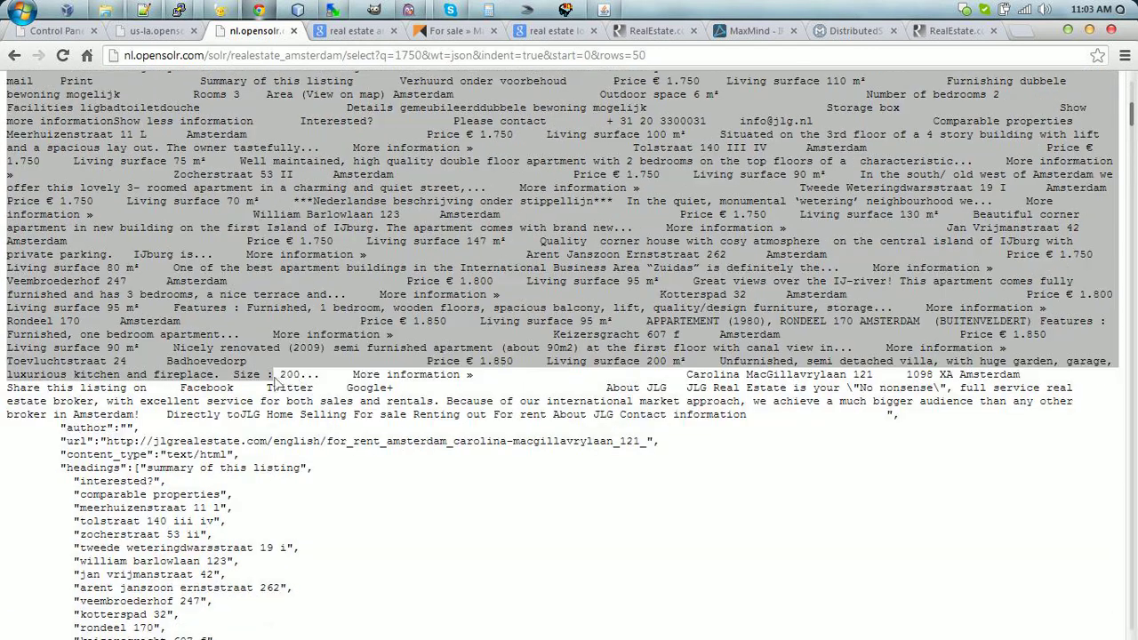
pyautogui.scroll(-3)
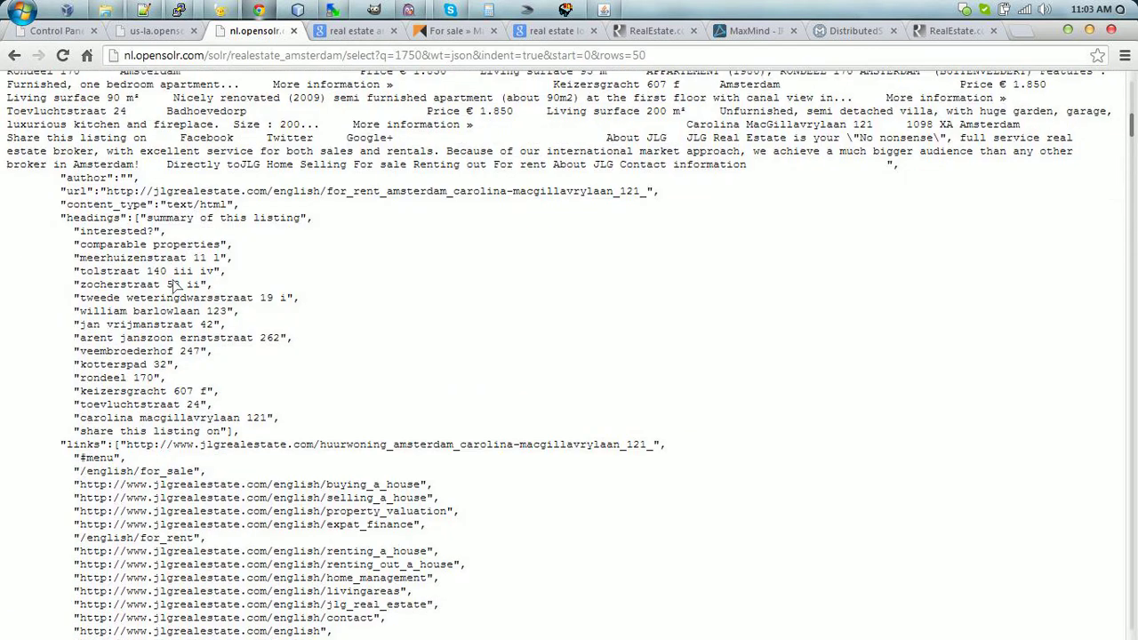
pyautogui.doubleClick(76, 190)
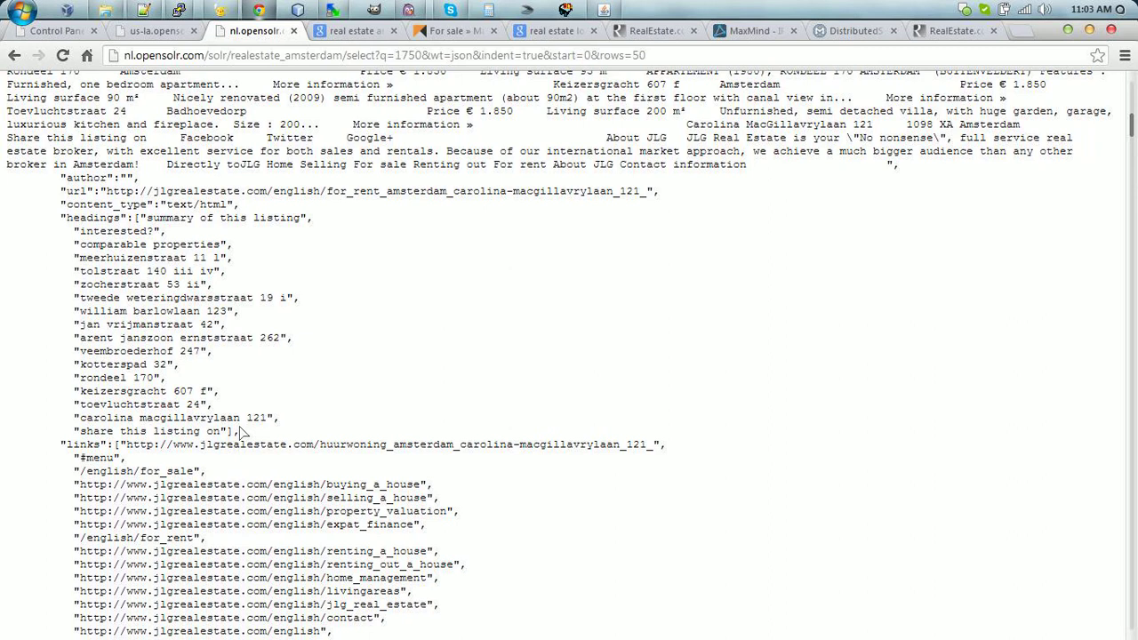
pyautogui.scroll(-3)
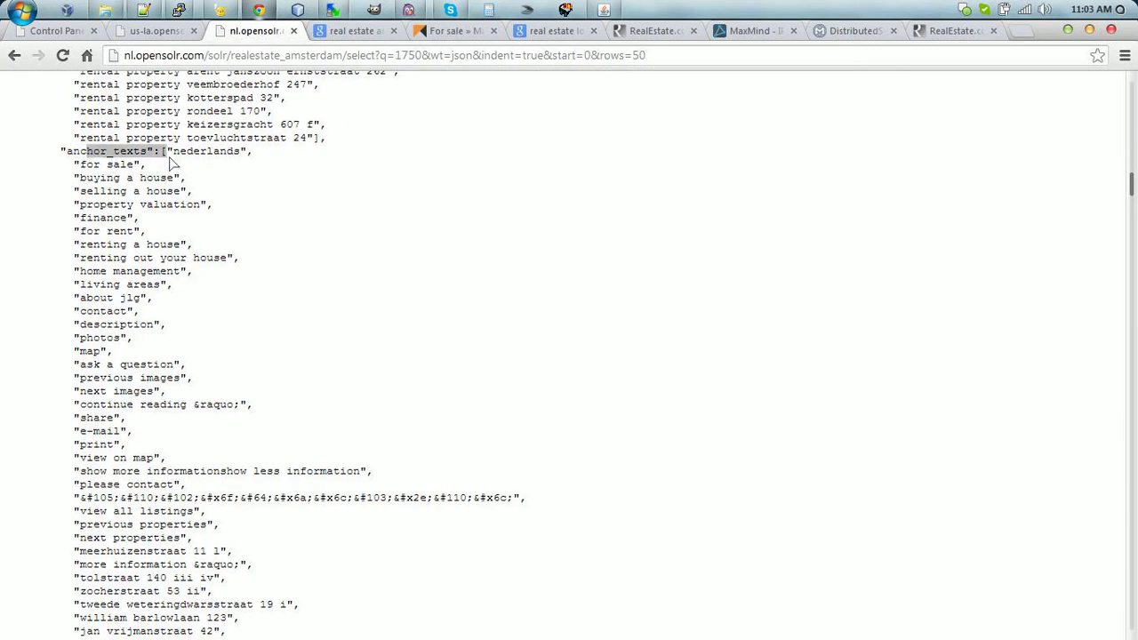
pyautogui.scroll(-3)
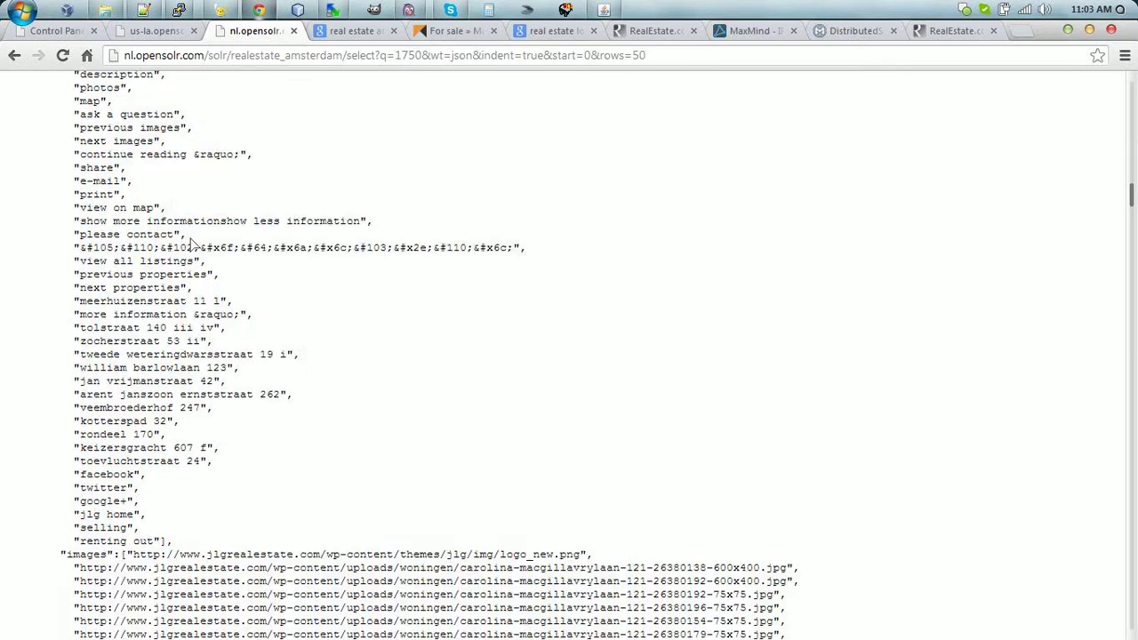
pyautogui.scroll(-3)
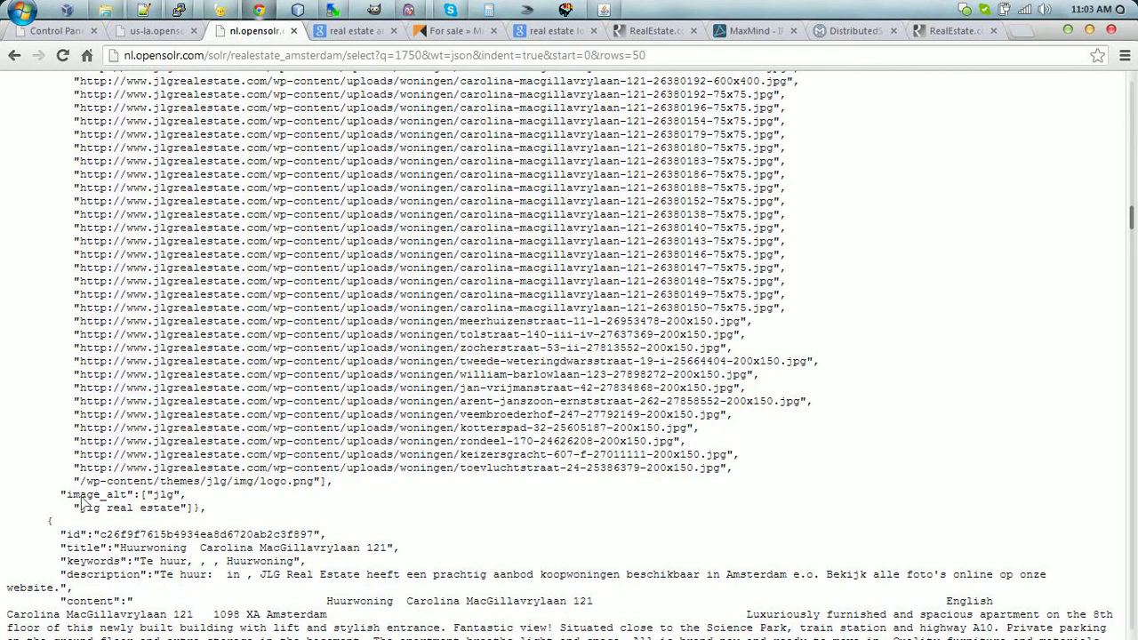
pyautogui.scroll(-3)
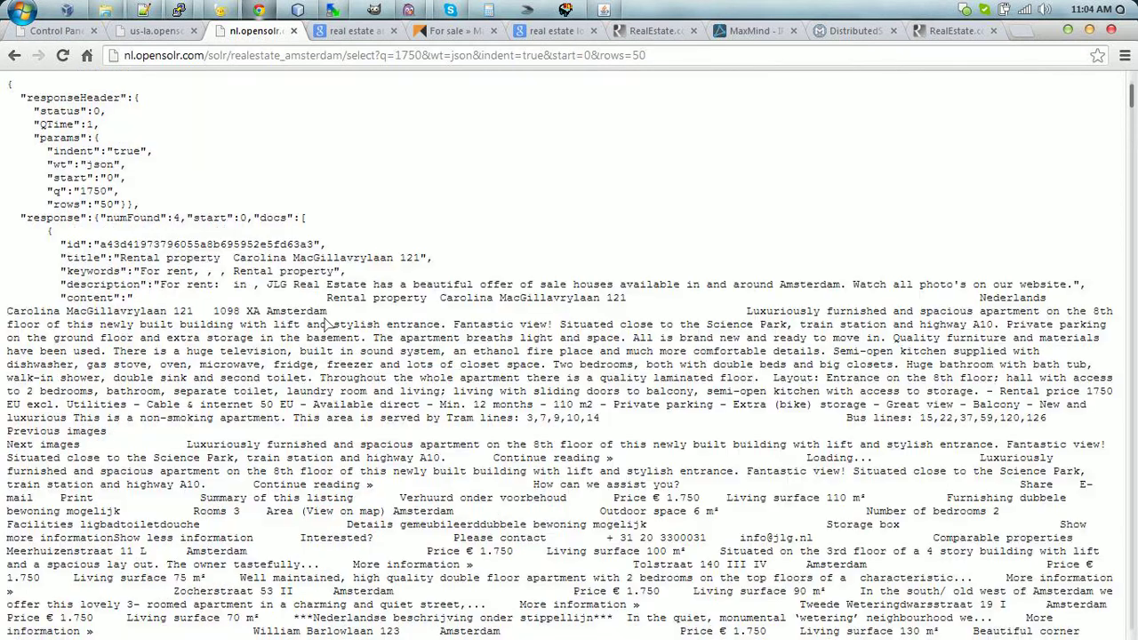
# Go through realestate_la's Setup Crawler to its Core Info showing 3,826 records
pyautogui.click(234, 56)
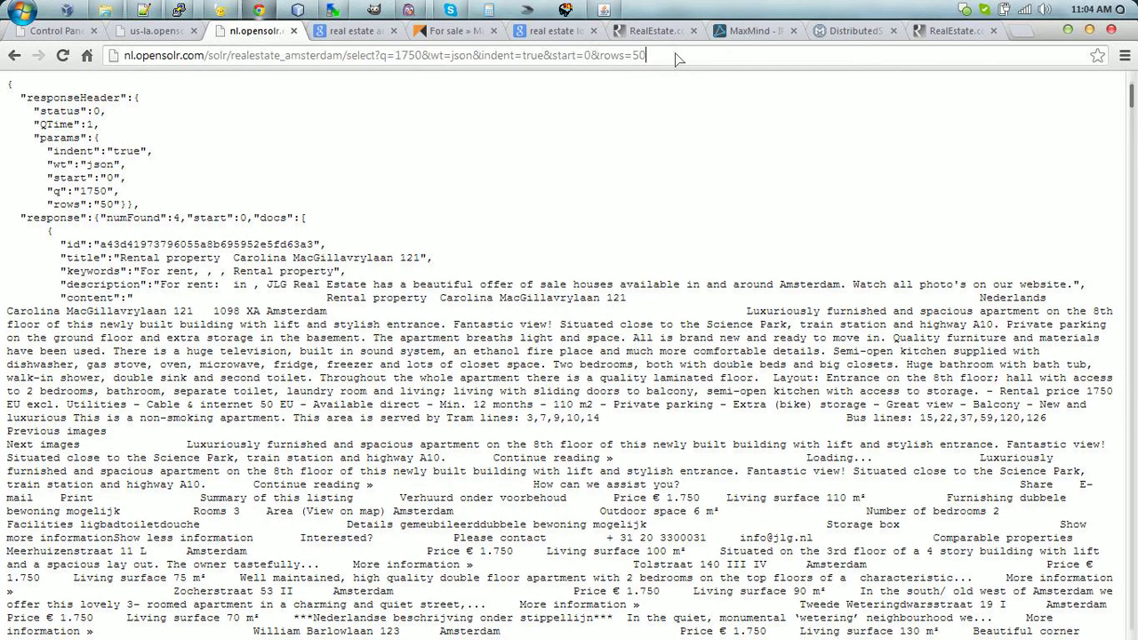
pyautogui.moveTo(278, 64)
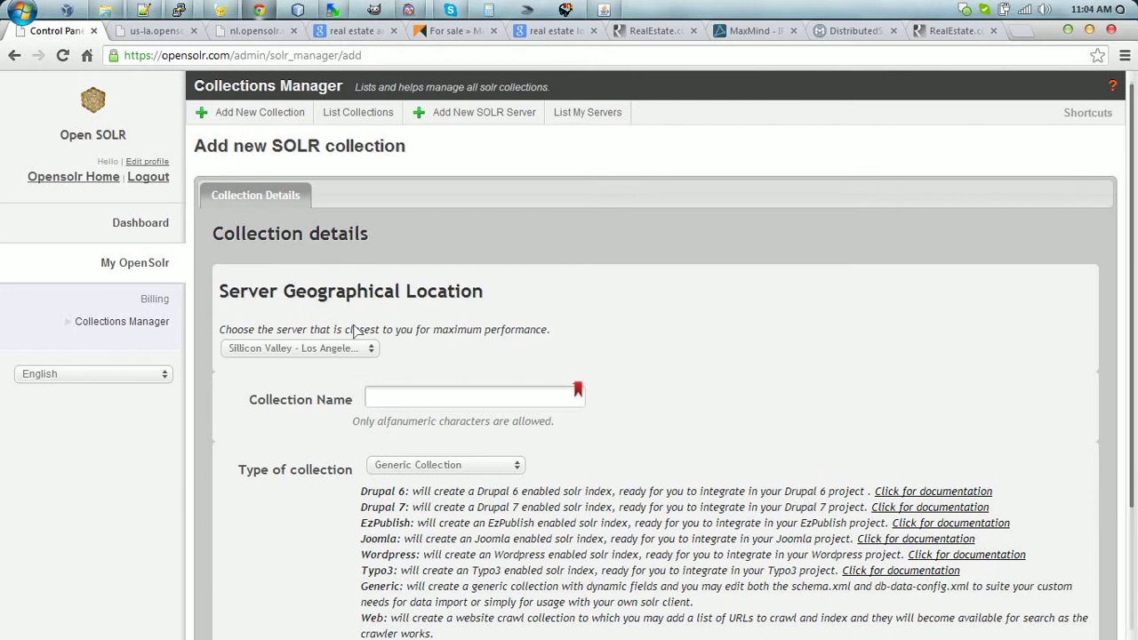
pyautogui.click(297, 349)
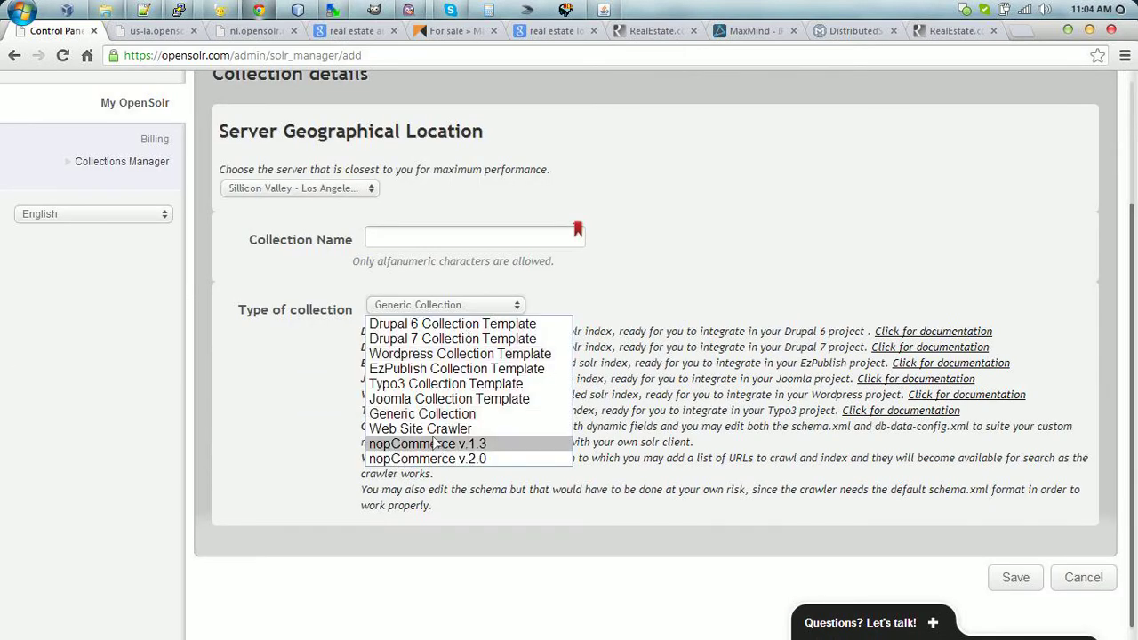
pyautogui.moveTo(421, 428)
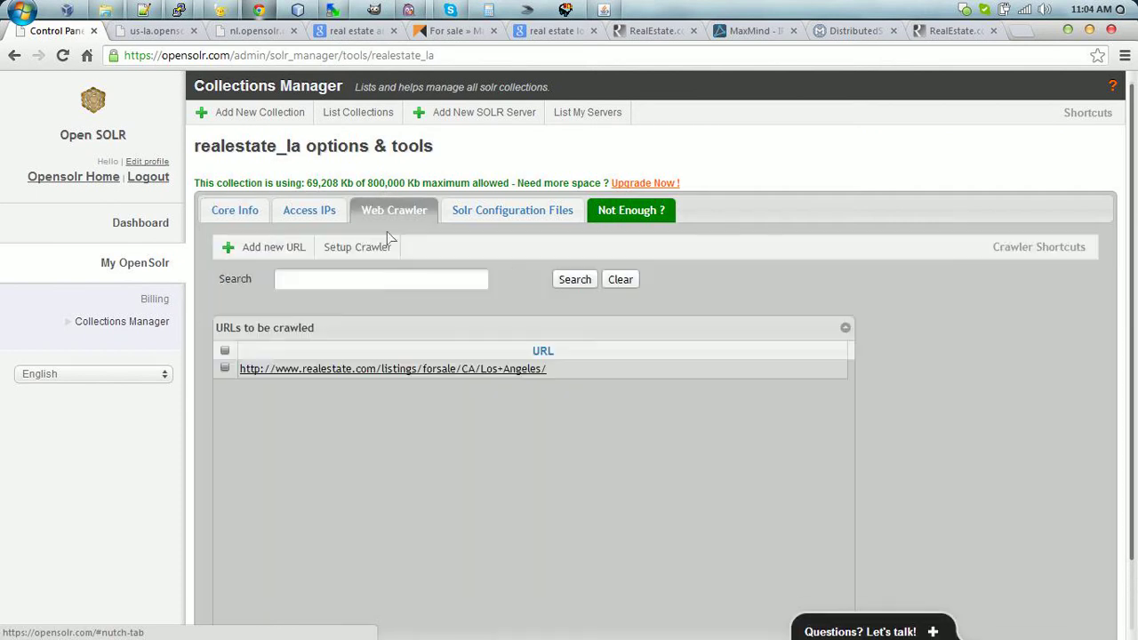
pyautogui.click(358, 247)
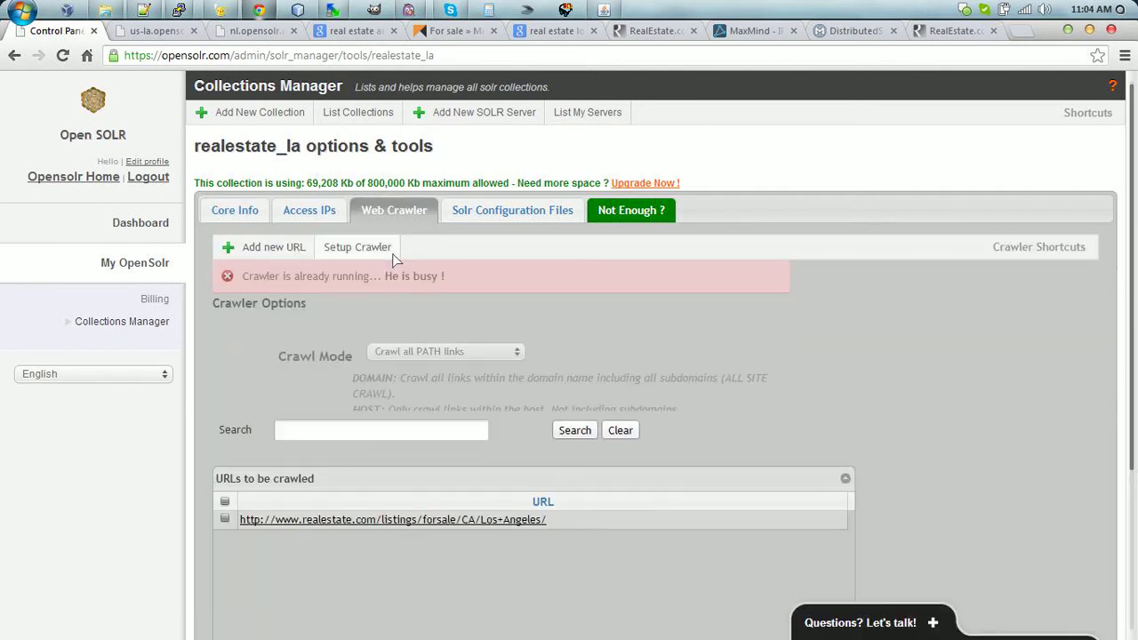
pyautogui.click(234, 210)
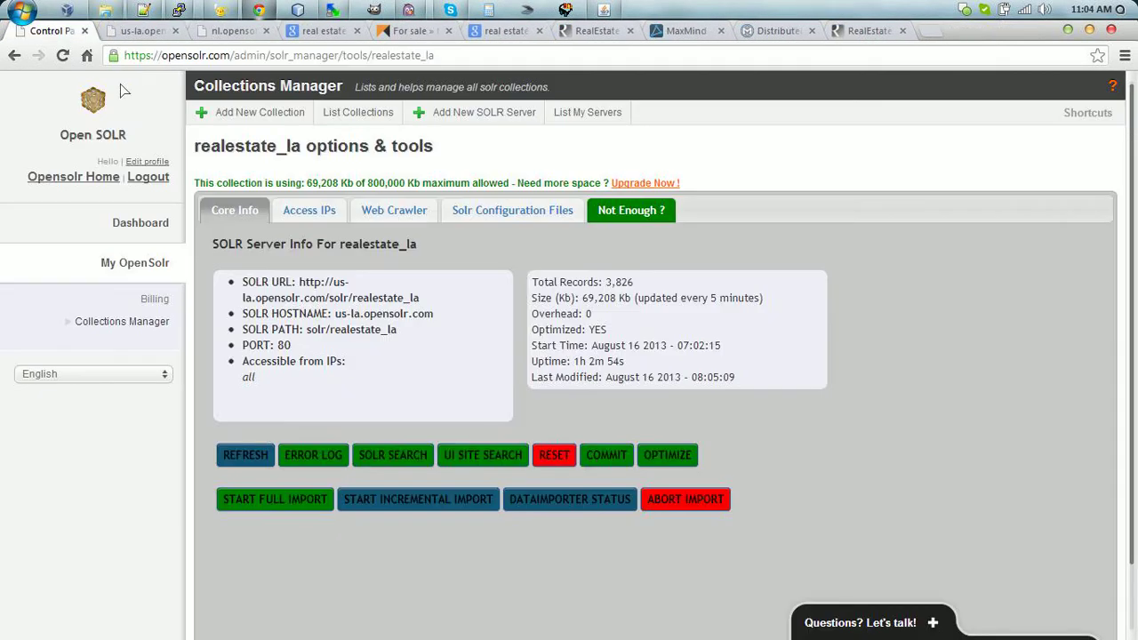
pyautogui.click(393, 455)
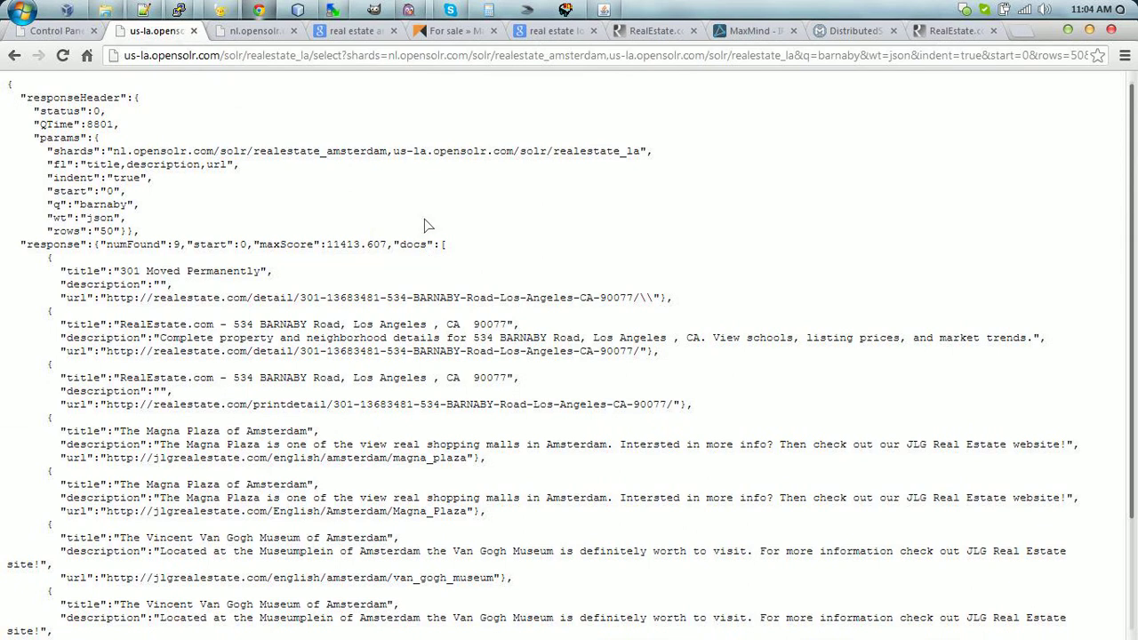
pyautogui.moveTo(424, 119)
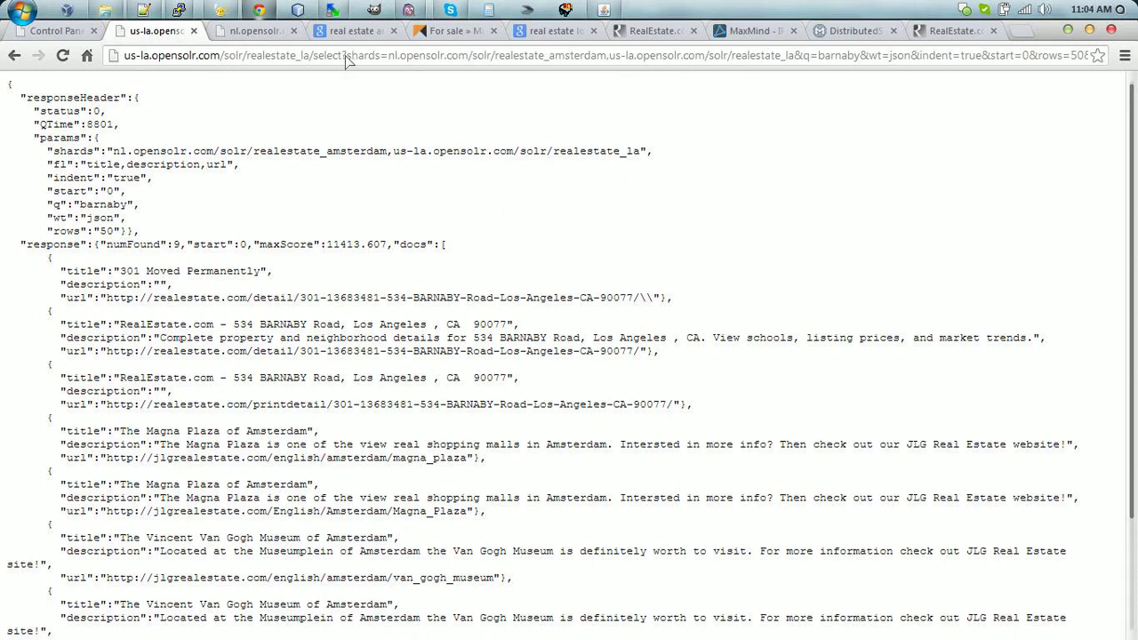
pyautogui.doubleClick(360, 63)
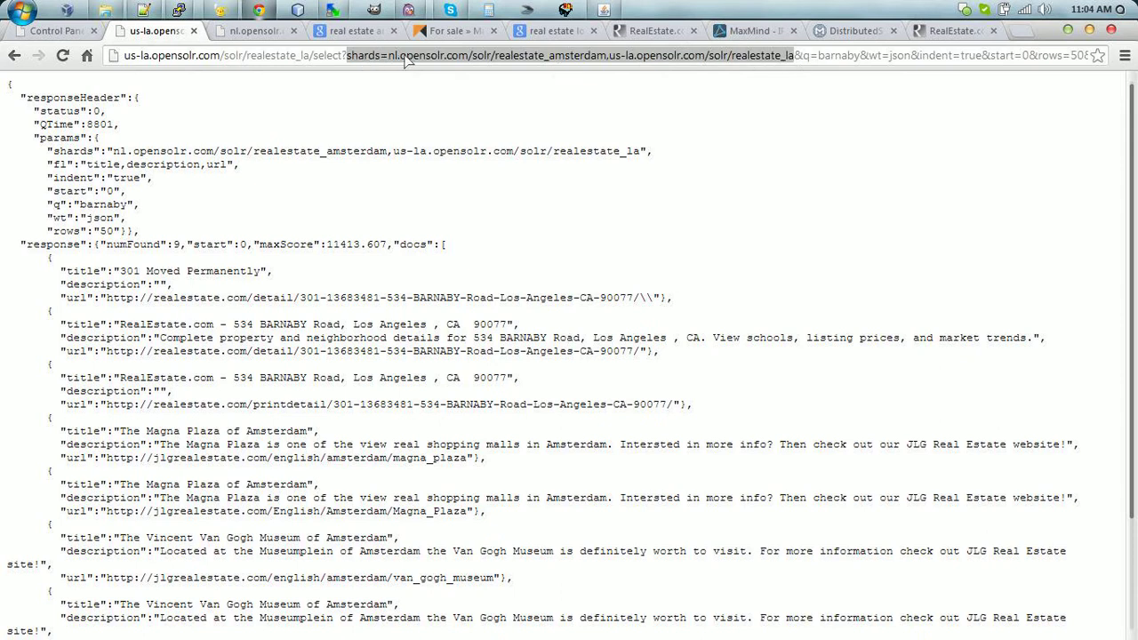
pyautogui.moveTo(407, 52)
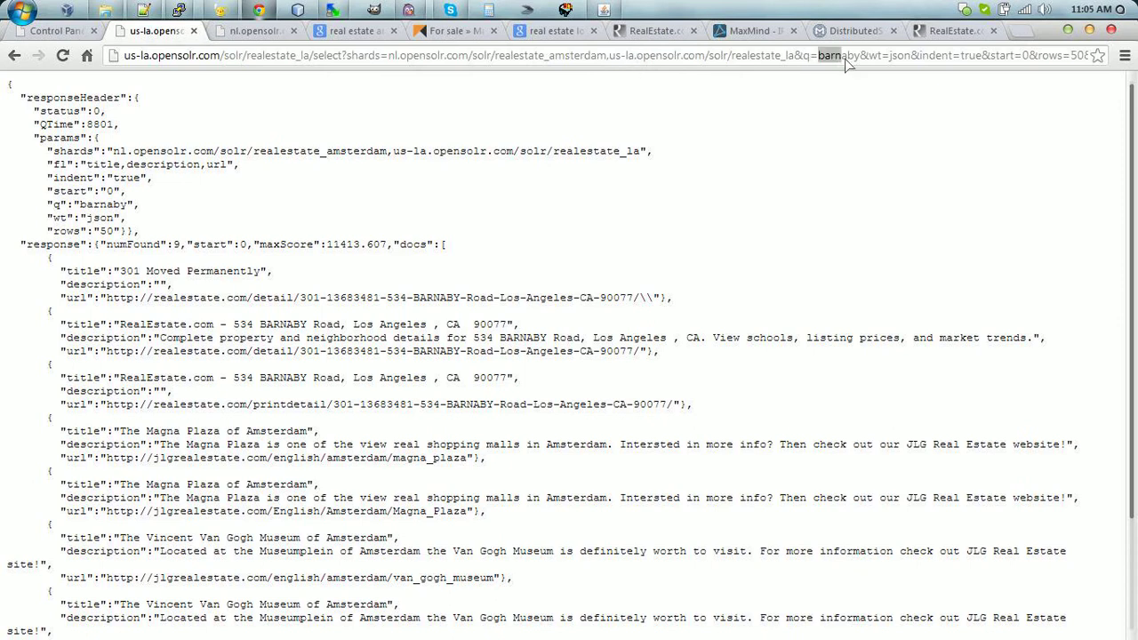
pyautogui.scroll(-3)
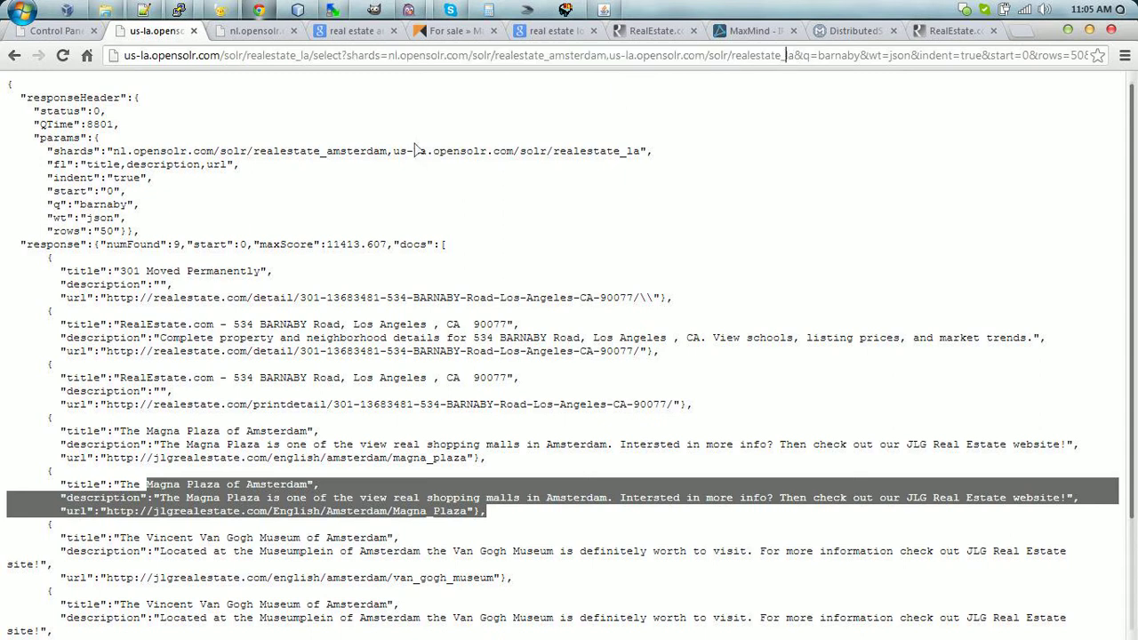
pyautogui.scroll(-3)
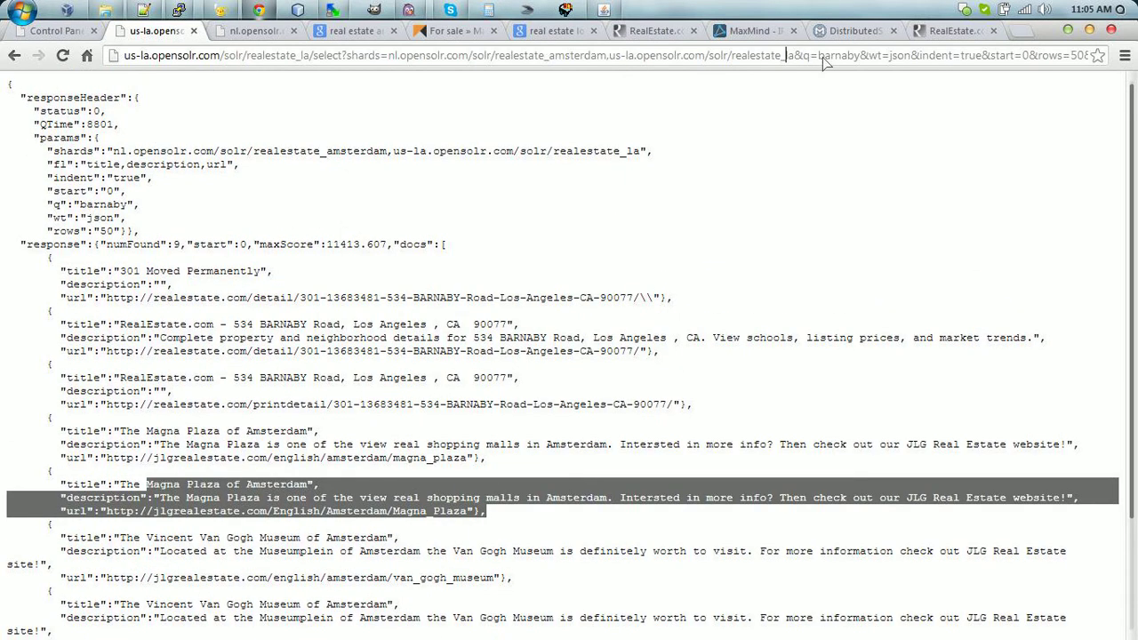
pyautogui.click(58, 31)
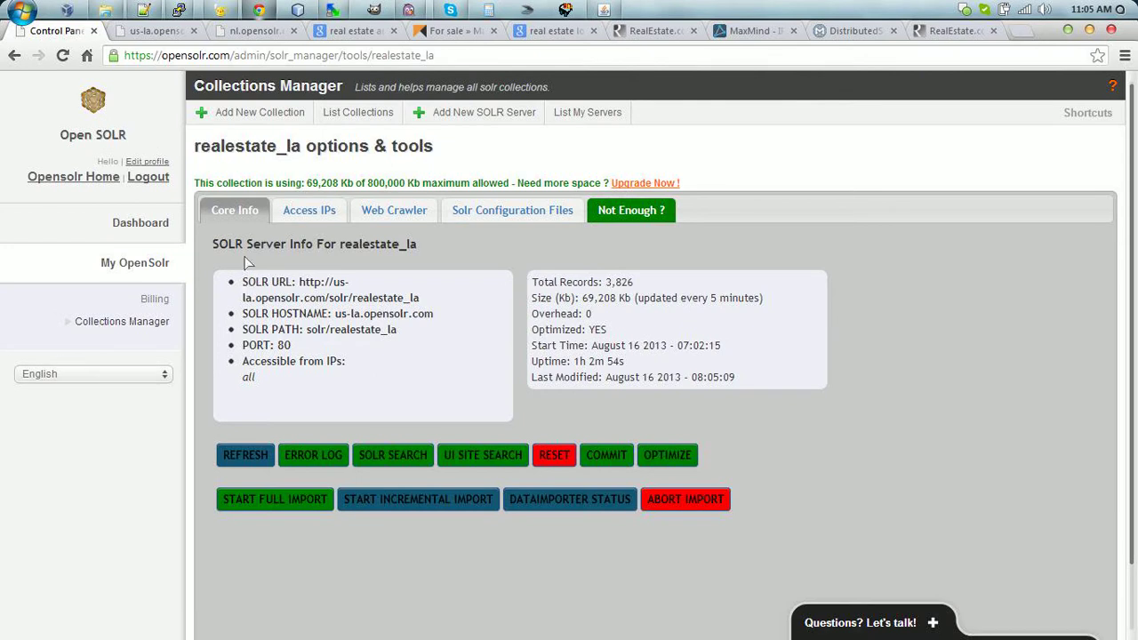
# Open realestate_la's Web Crawler tab and start adding a new crawl URL
pyautogui.click(393, 210)
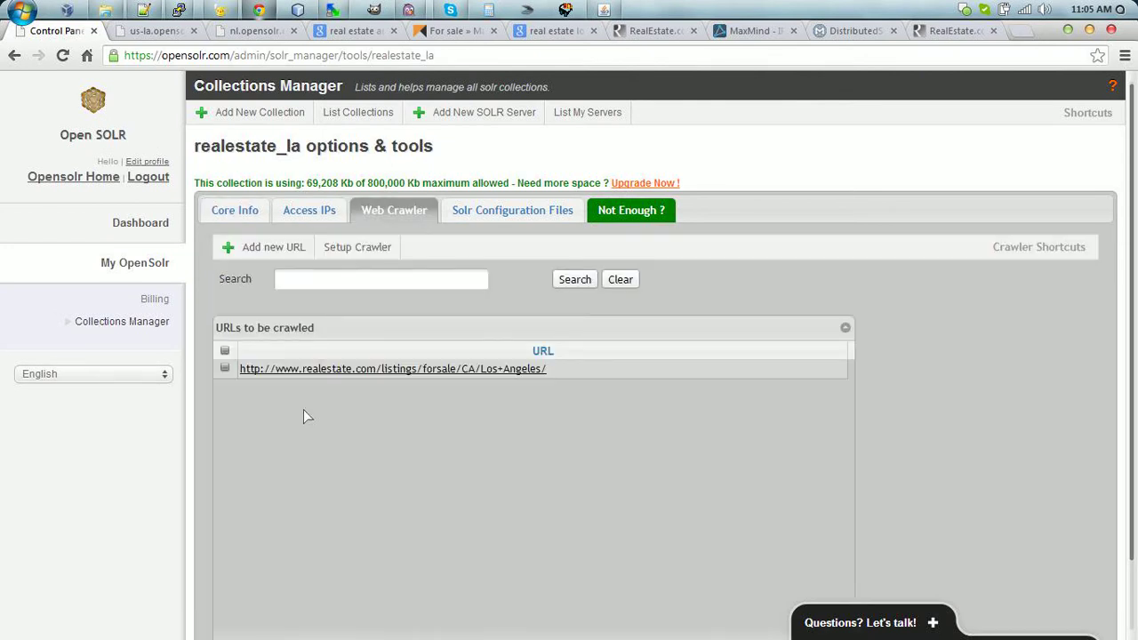
pyautogui.scroll(-3)
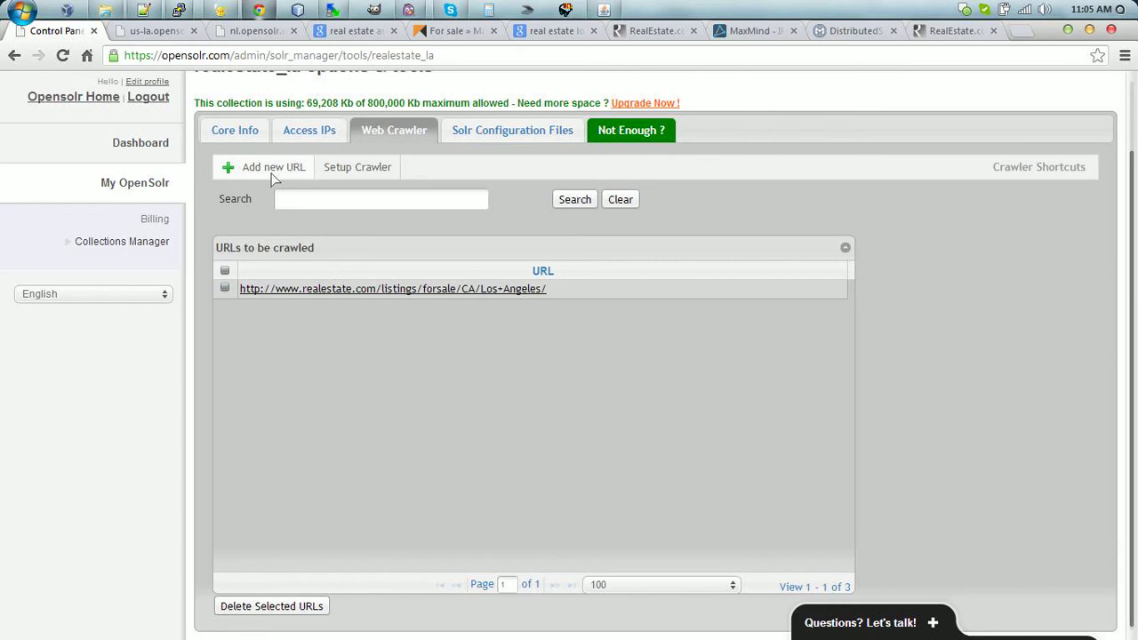
pyautogui.click(272, 167)
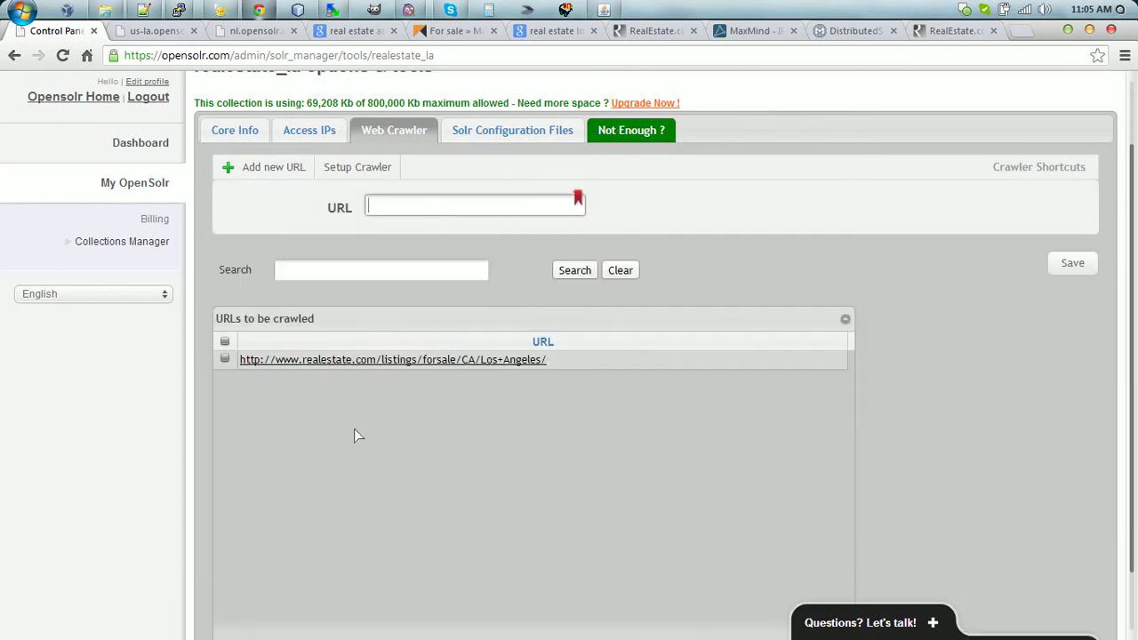
pyautogui.moveTo(119, 250)
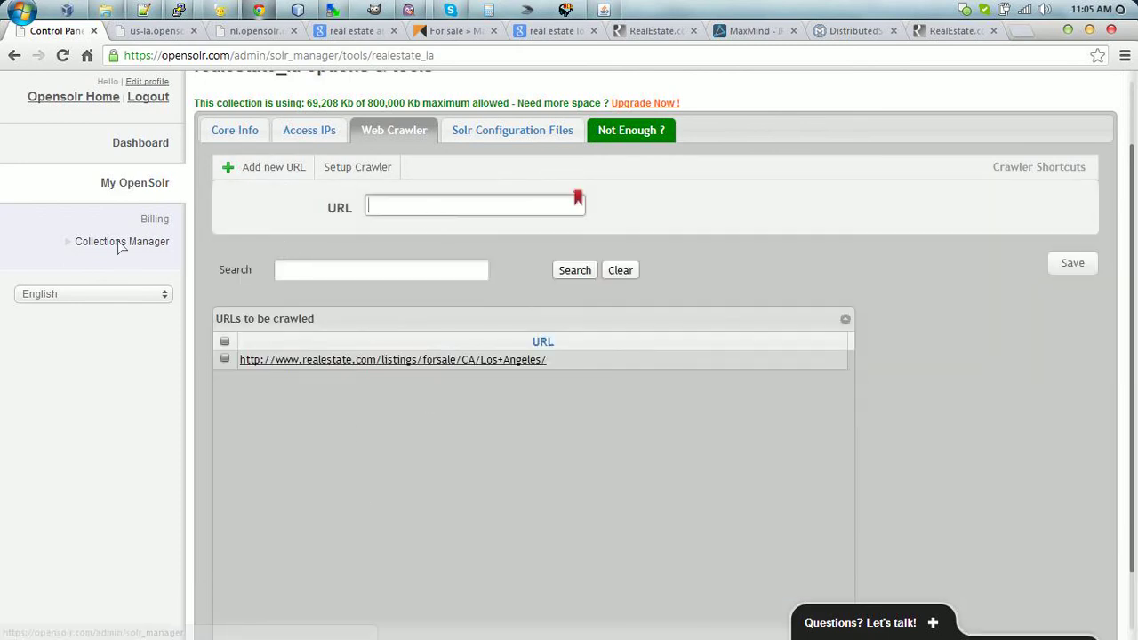
# Return to the Collections Manager, log out, and go to the Opensolr home page
pyautogui.click(122, 241)
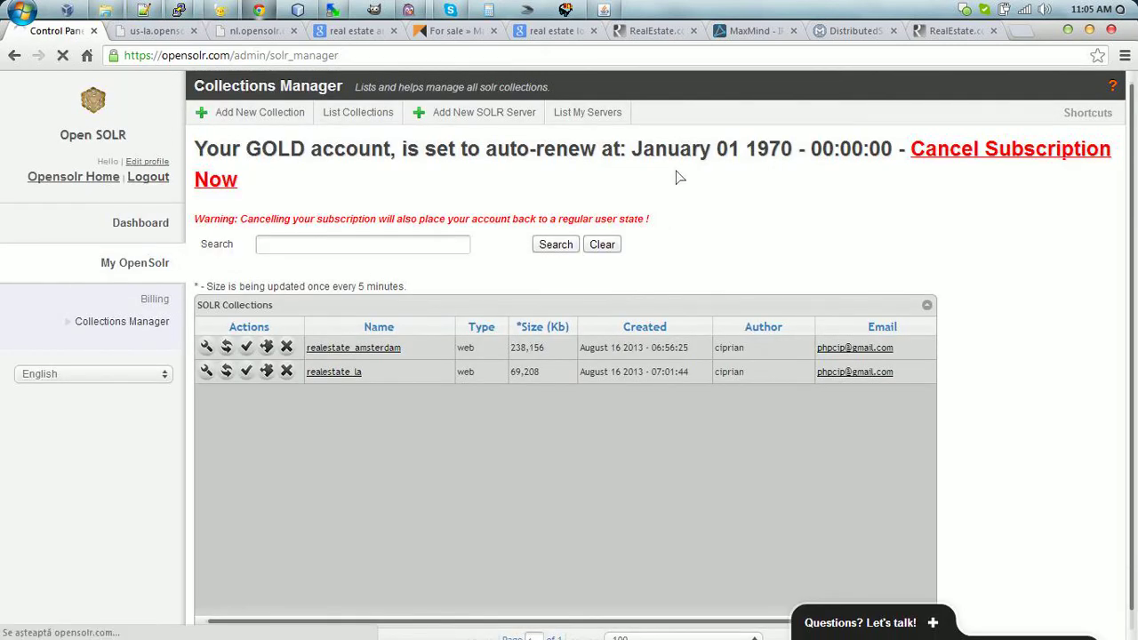
pyautogui.click(149, 176)
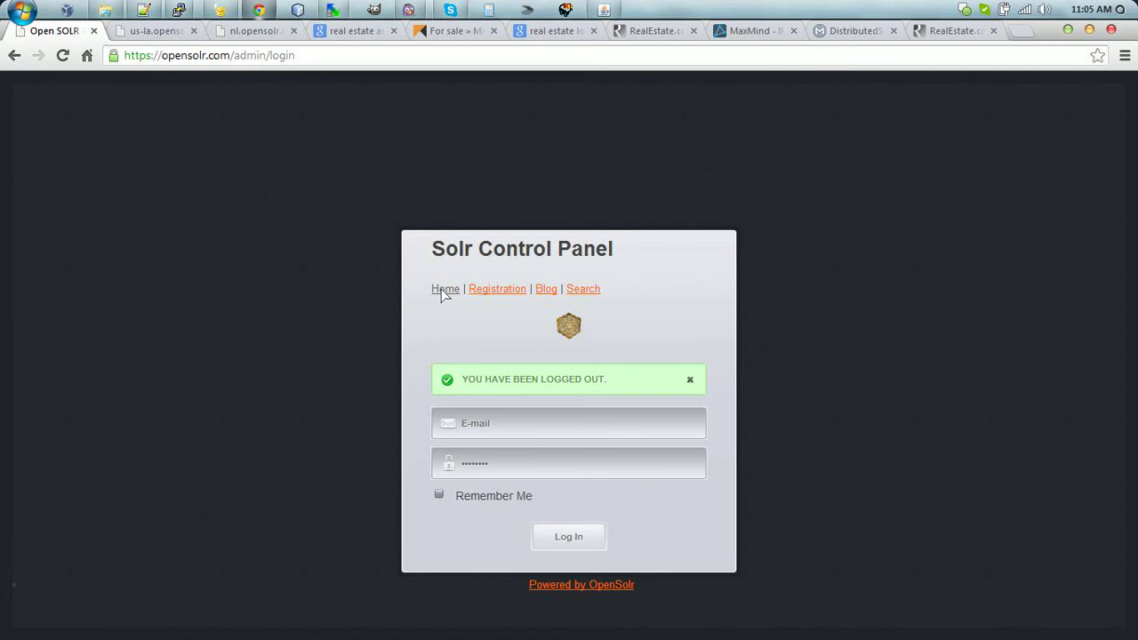
pyautogui.click(445, 288)
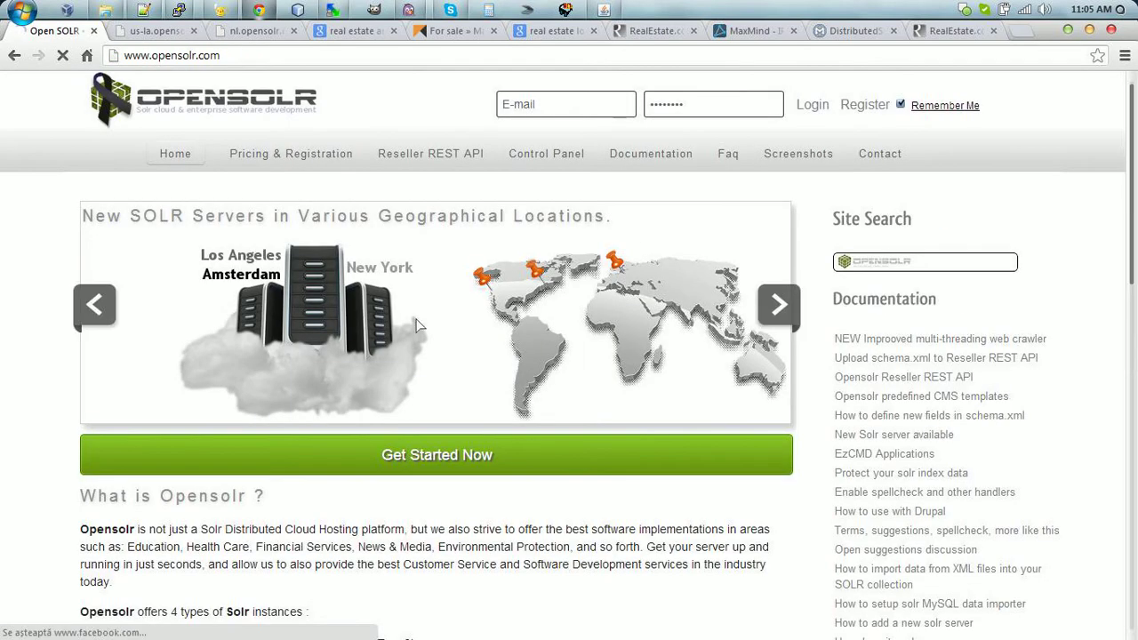